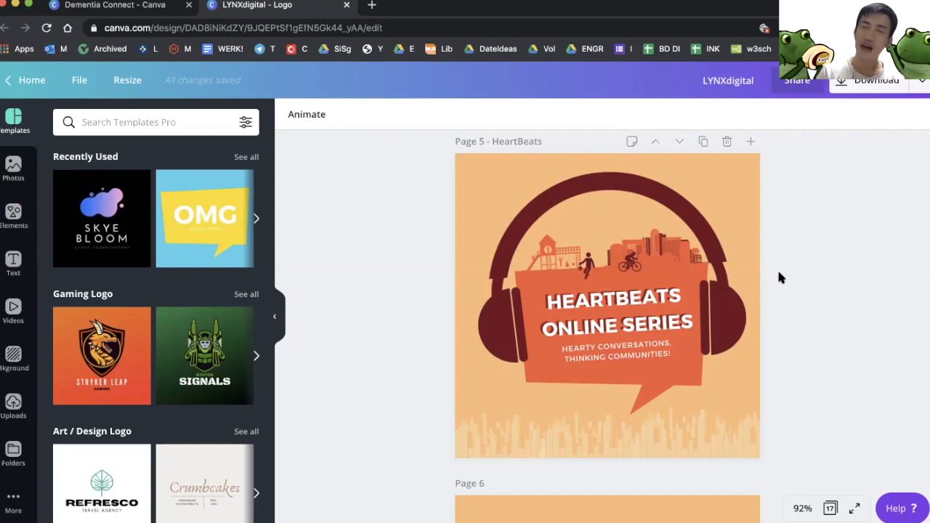
mouse_move(778, 276)
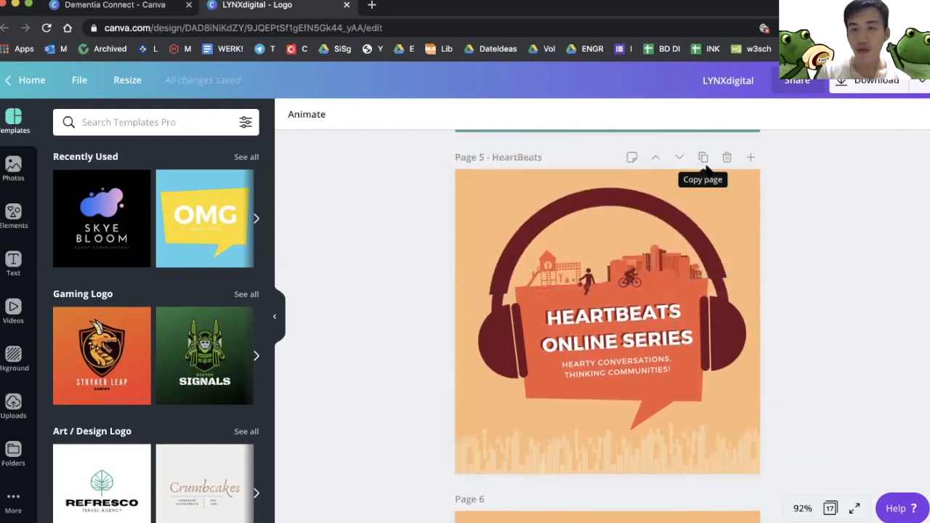
Duplicate the HeartBeats Online Series page so a copy appears as page 6
left_click(703, 157)
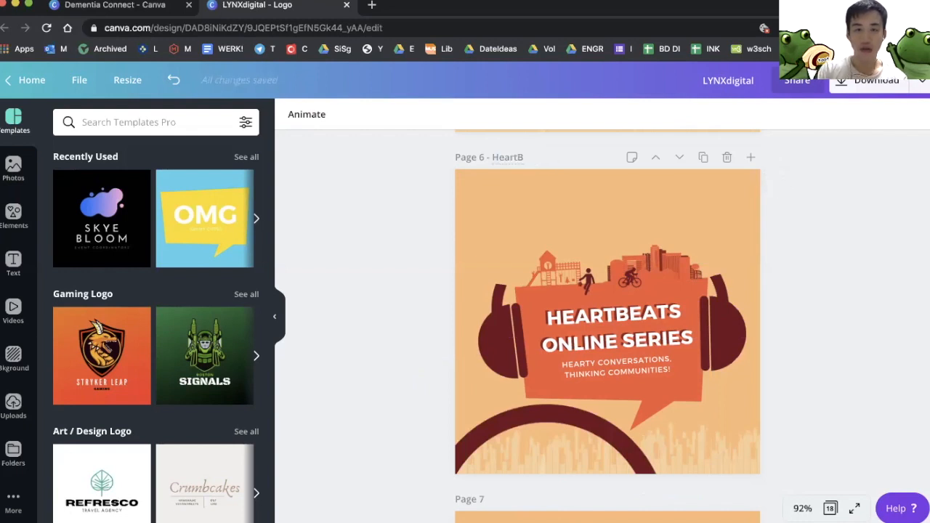
Rename page 6 to HeartCode and begin retyping its title toward ONLINE BOT
left_click(549, 269)
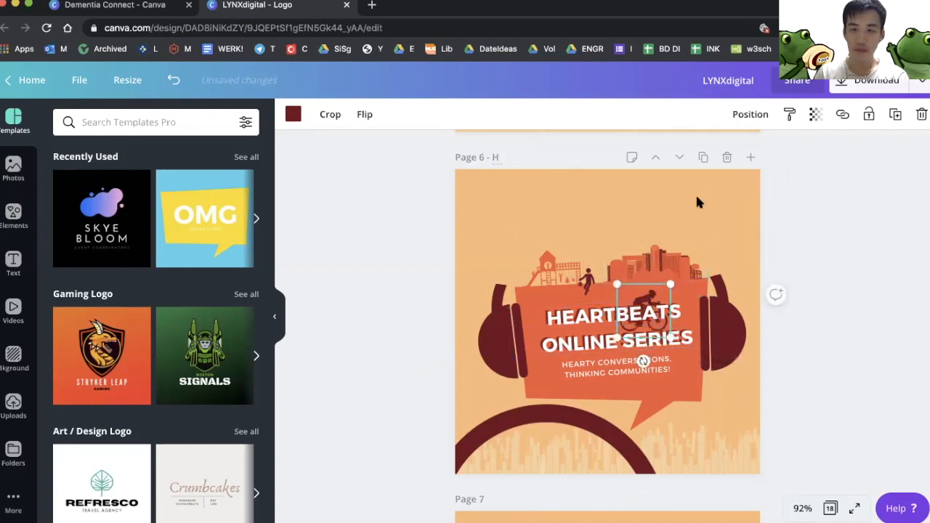
type("eartCode")
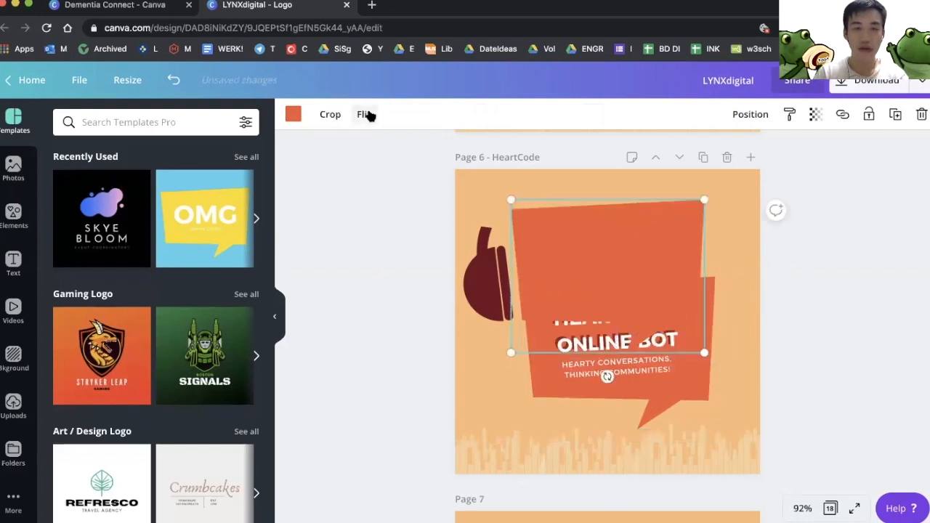
Flip and then delete the orange banner shape behind the HEARTCODE ONLINE BOT title
left_click(366, 113)
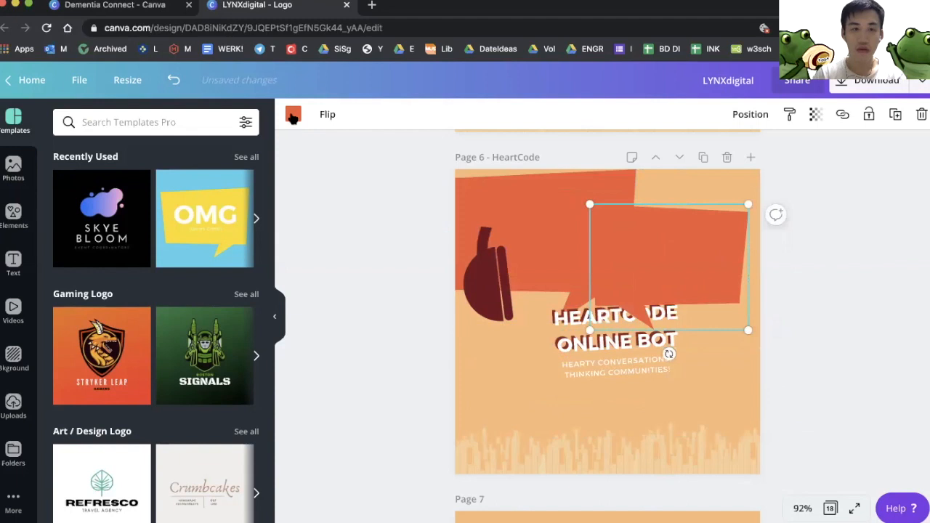
left_click(293, 114)
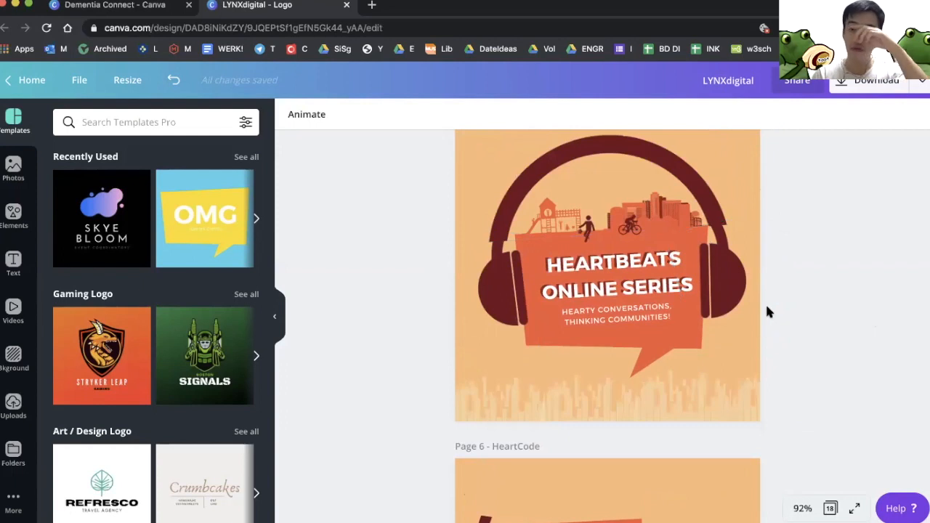
scroll("down", 3)
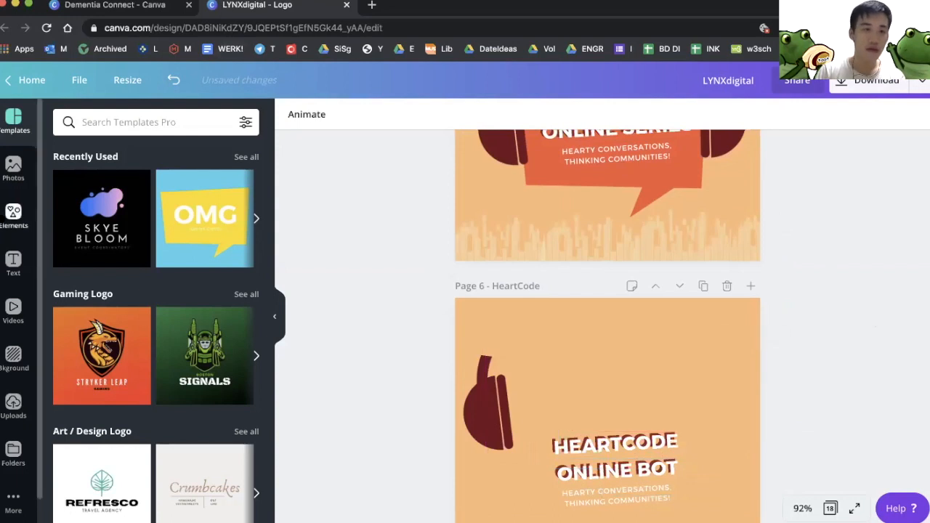
Search Elements for 'speech bubble' and browse results for an orange bubble to place behind the title
left_click(13, 215)
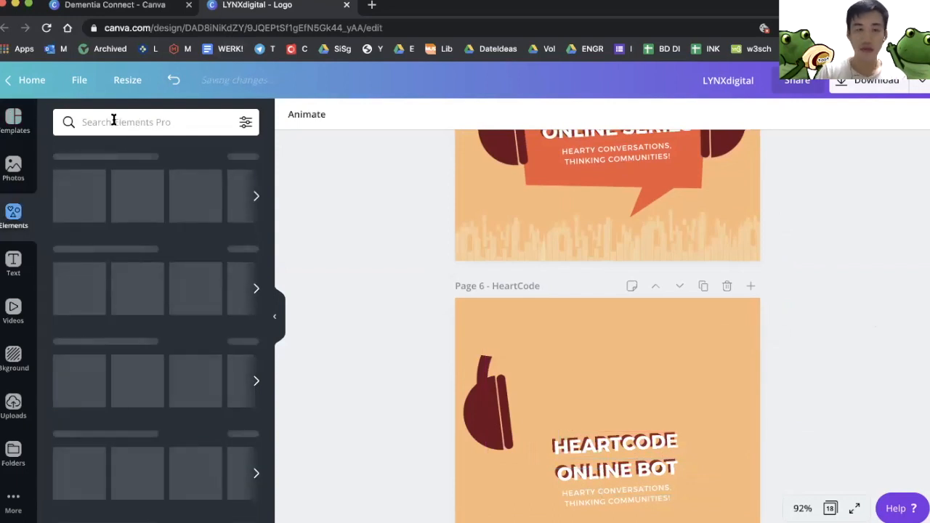
type("speech bubble")
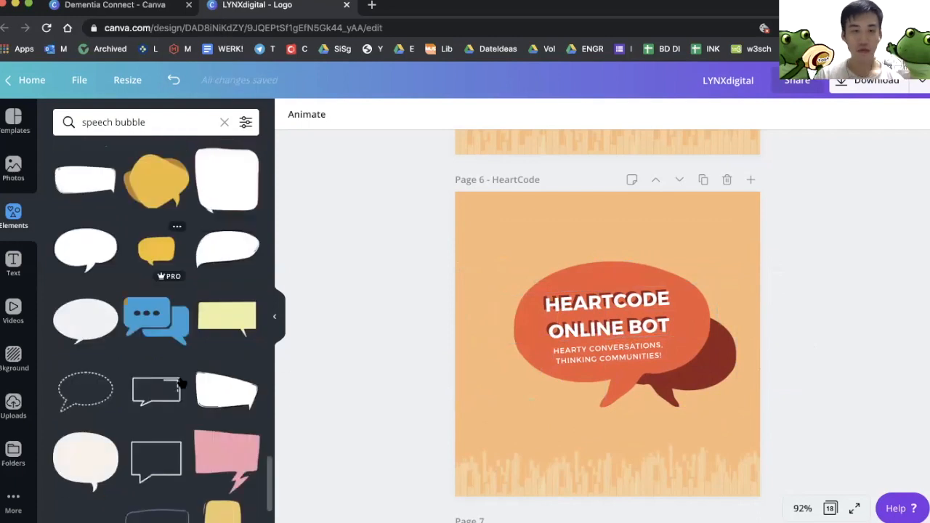
scroll("down", 3)
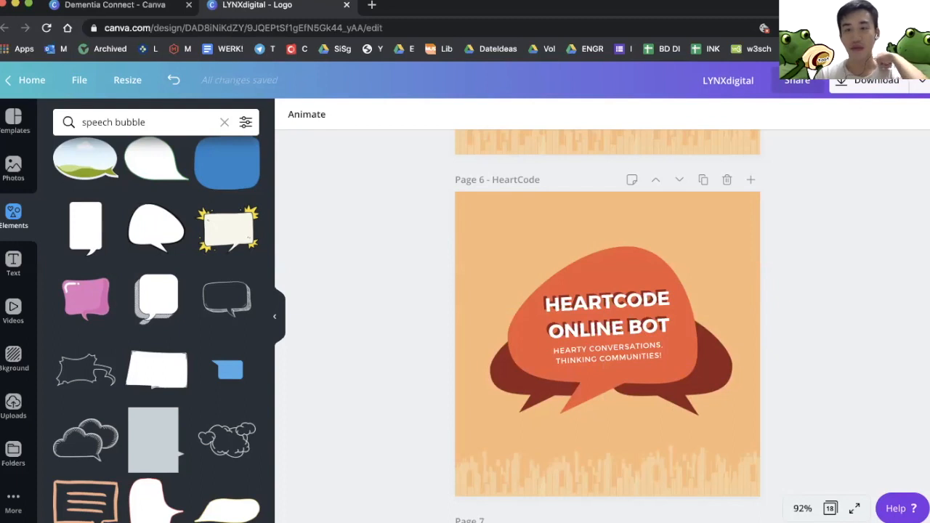
mouse_move(764, 386)
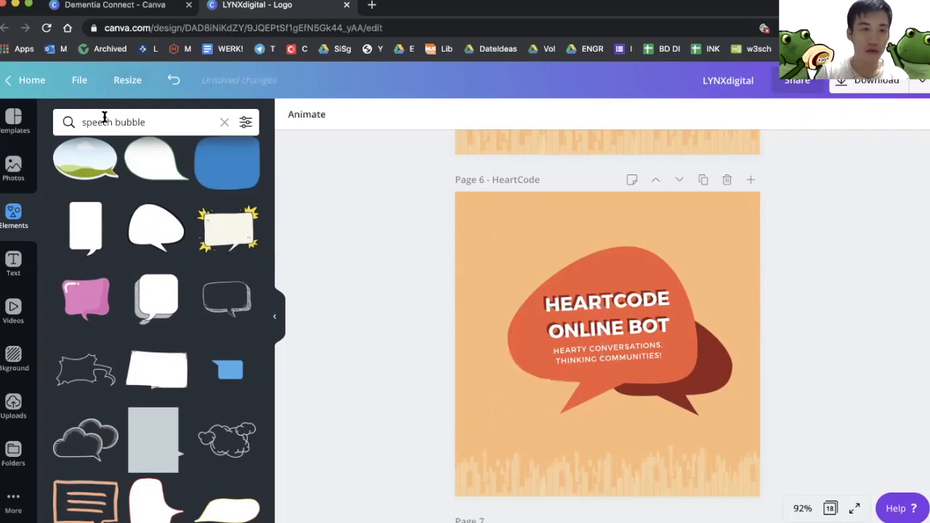
Search Elements for 'reddit' to bring up Reddit-logo graphics
type("robot head")
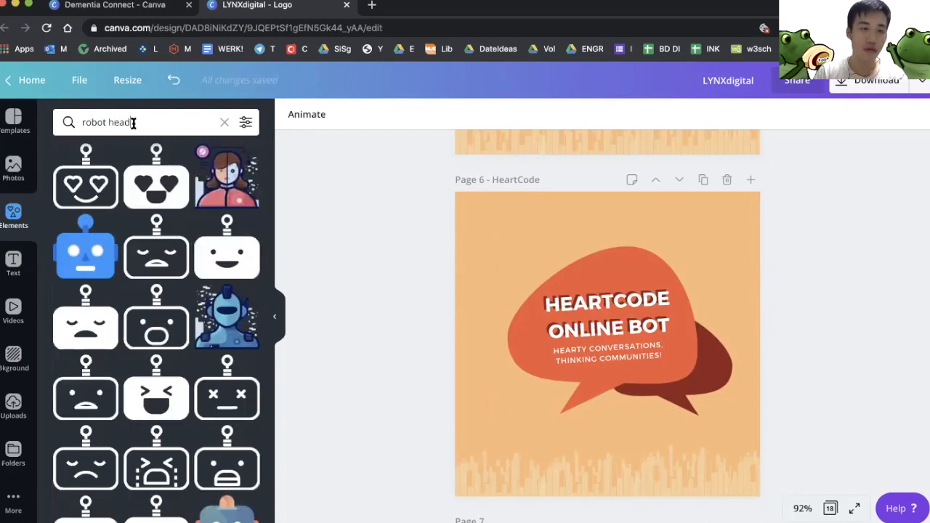
type("reddit")
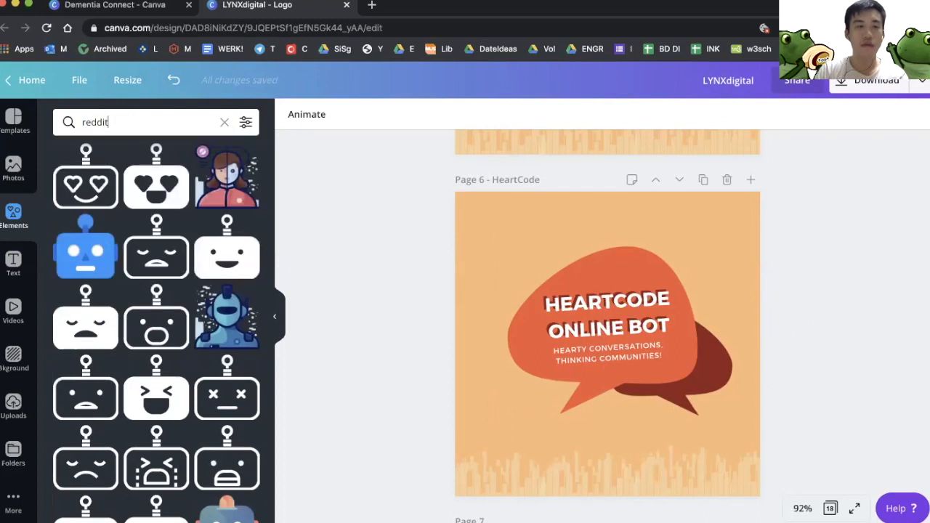
key("Enter")
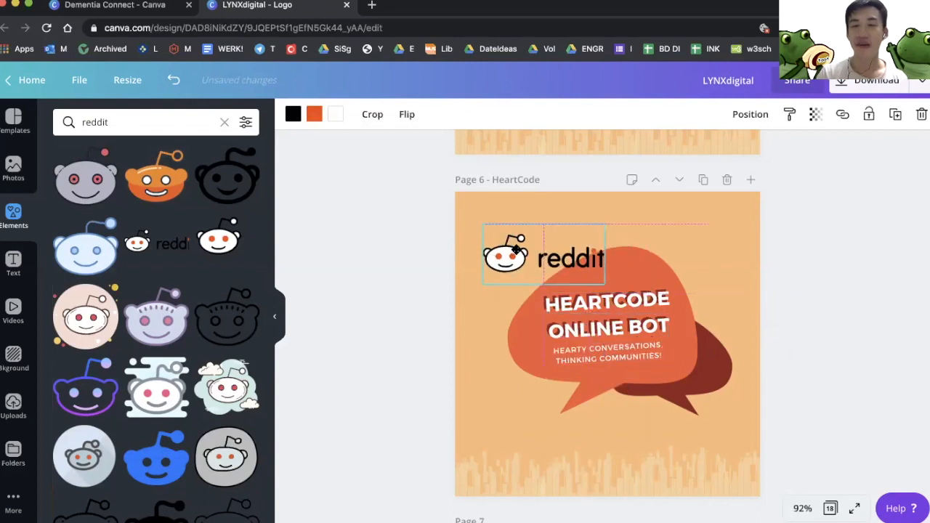
Place a Reddit logo at the page's top-left, then remove it again, leaving the logo unchanged
left_click_drag(543, 256, 520, 231)
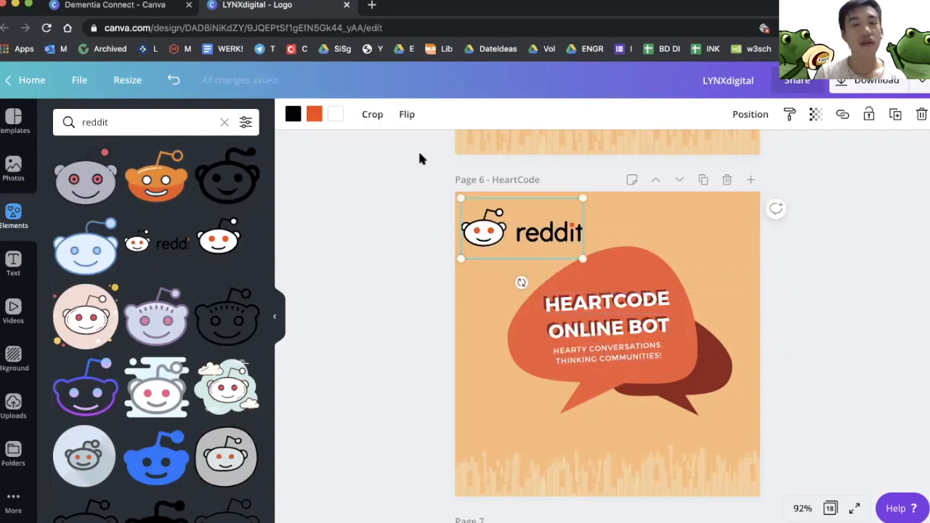
left_click(607, 312)
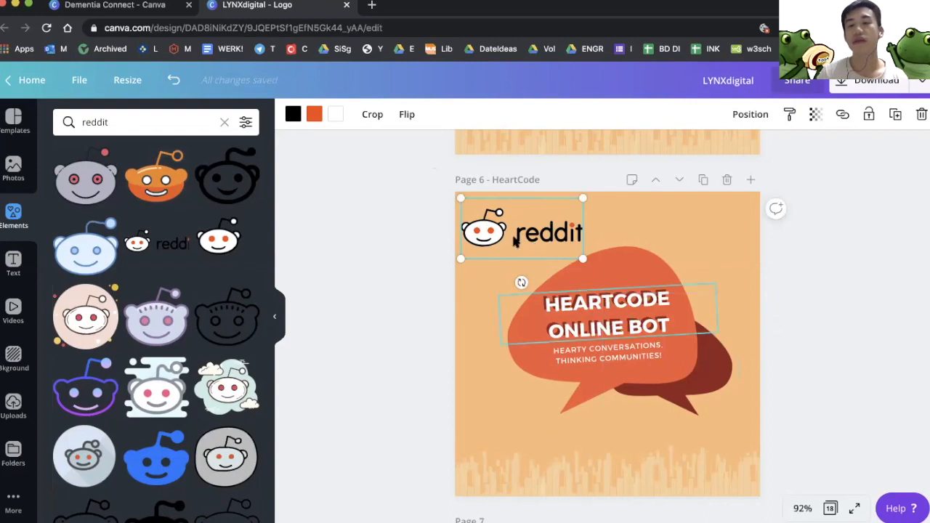
left_click(483, 231)
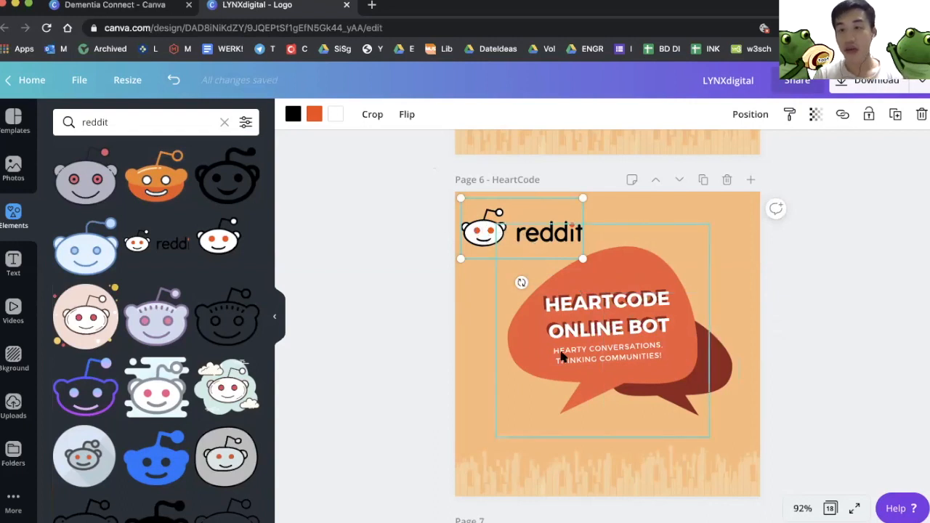
left_click(378, 269)
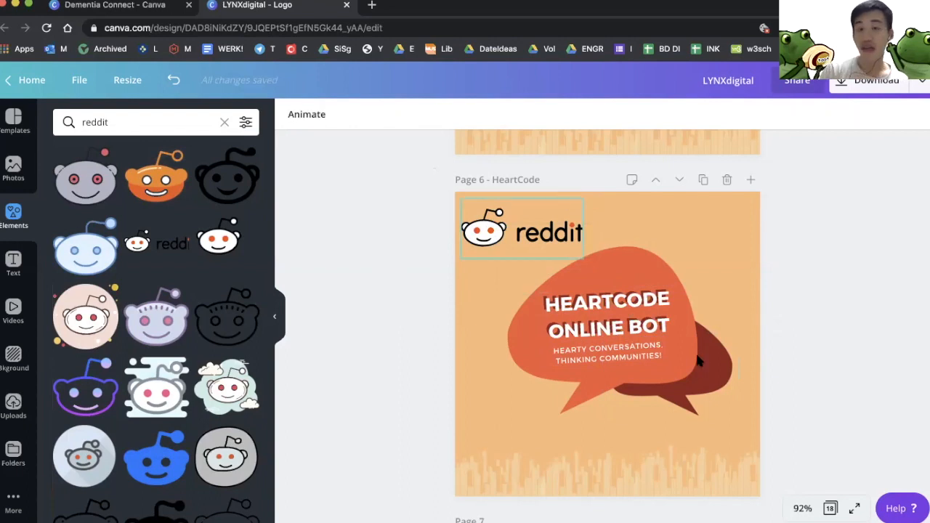
left_click(669, 363)
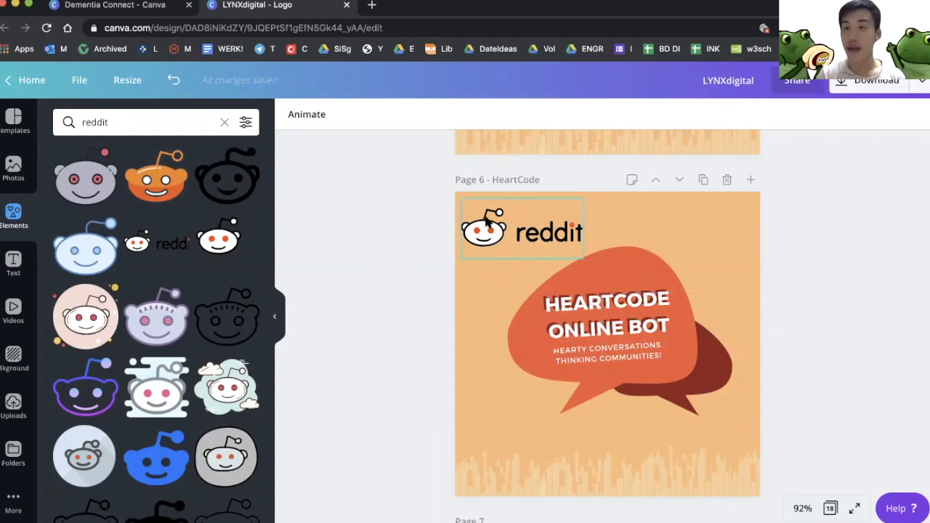
left_click(769, 268)
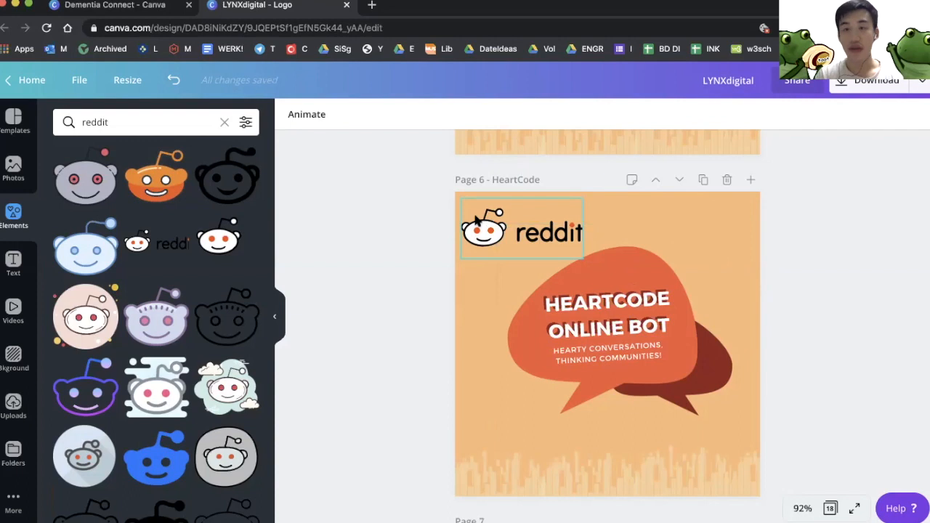
key("Delete")
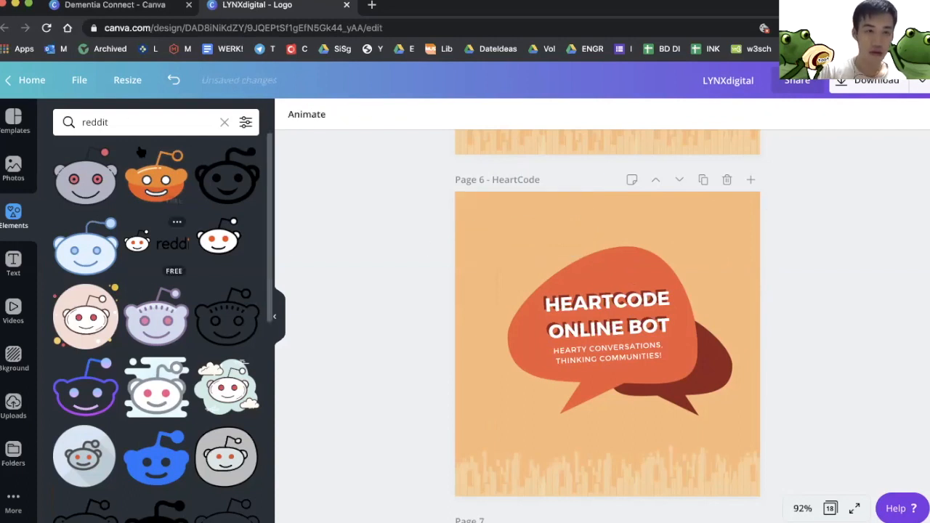
Search Elements for 'robot head' and add one atop the speech bubble
type("robot head")
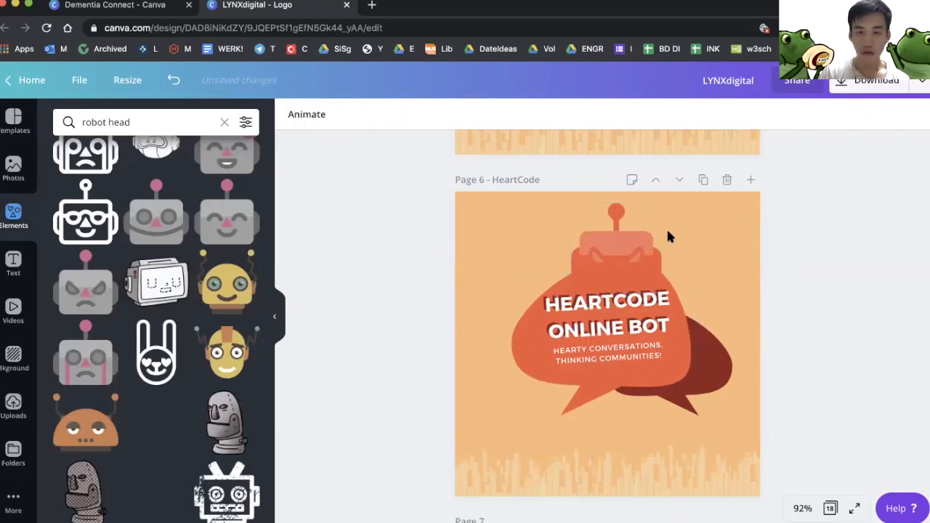
left_click(607, 341)
type("keyboard")
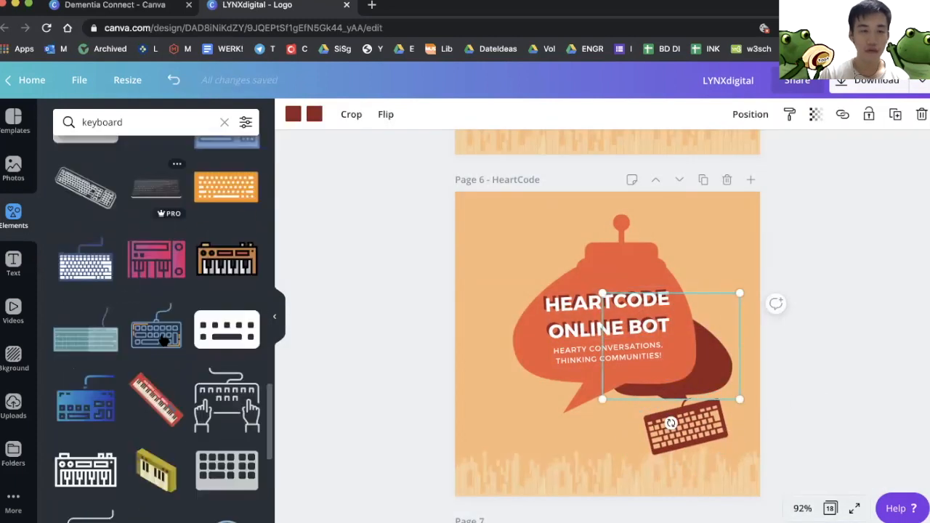
Search 'wired mouse', add a mouse at the bubble's lower left and recolour it dark red
type("wire")
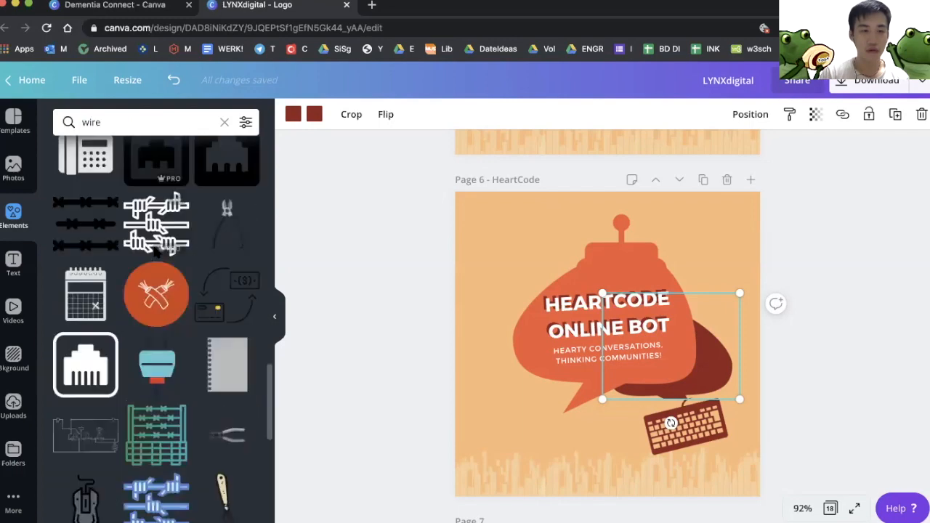
scroll("down", 3)
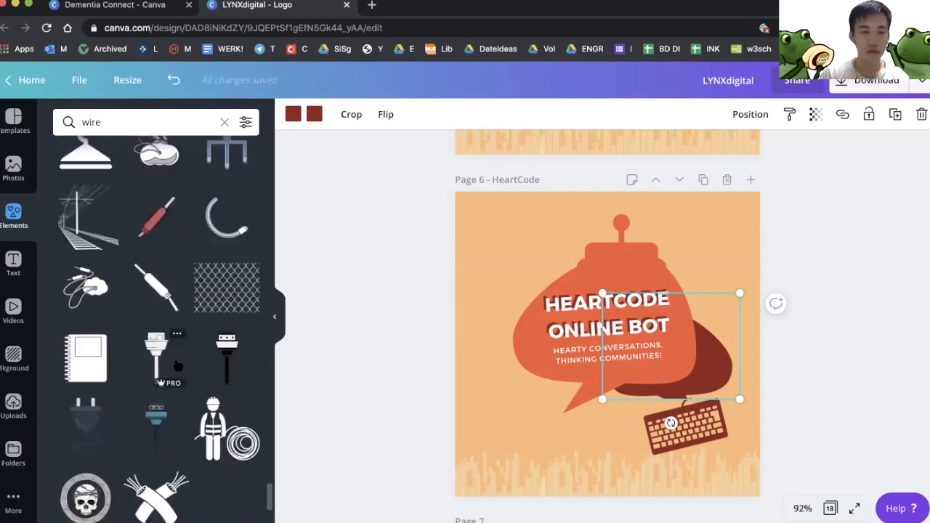
scroll("down", 3)
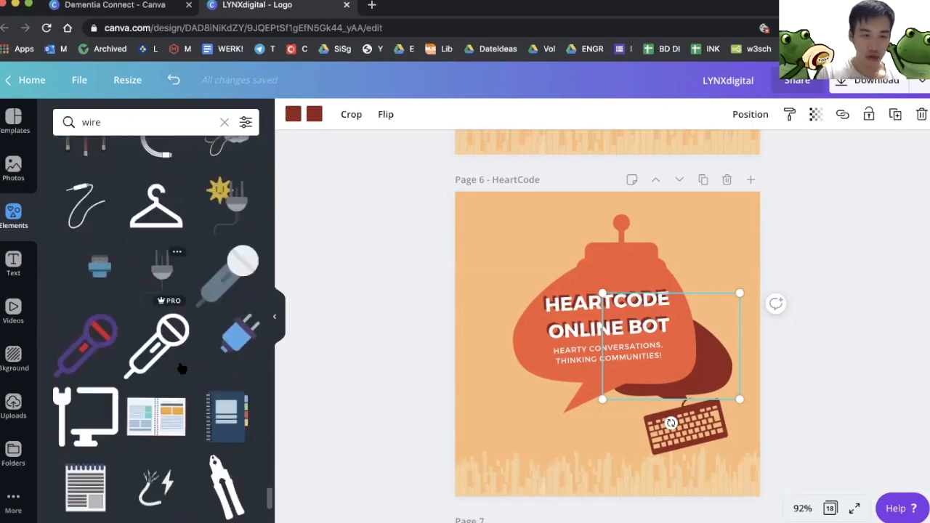
left_click(293, 114)
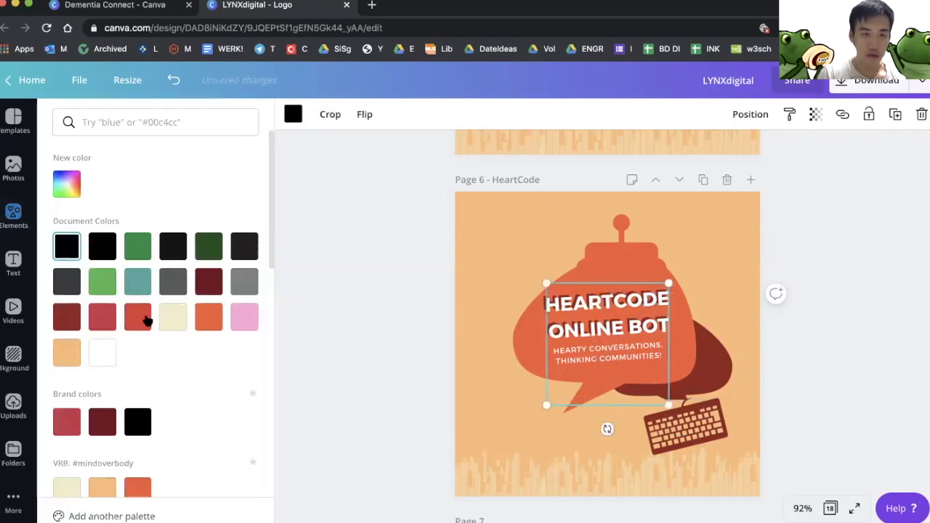
left_click(385, 113)
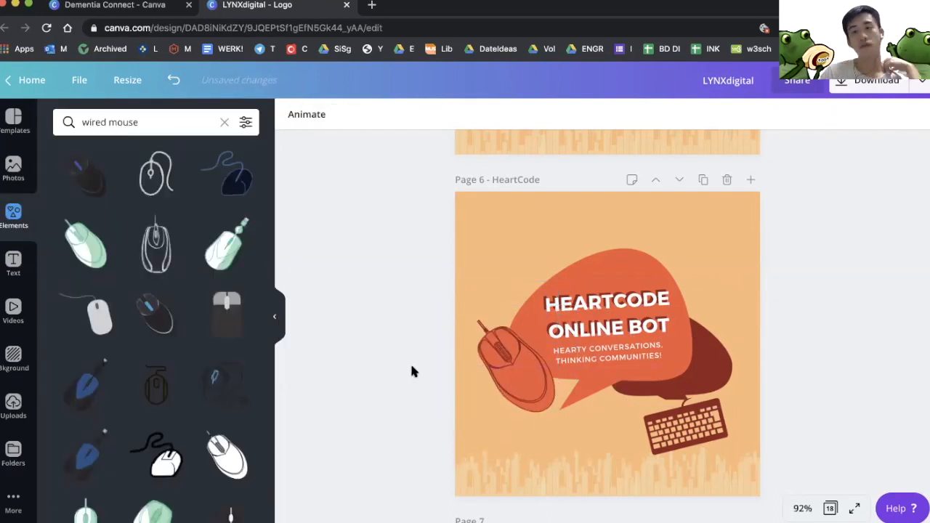
Add a curled cable graphic at the bubble's upper right and recolour it dark red
left_click(523, 392)
type("usb")
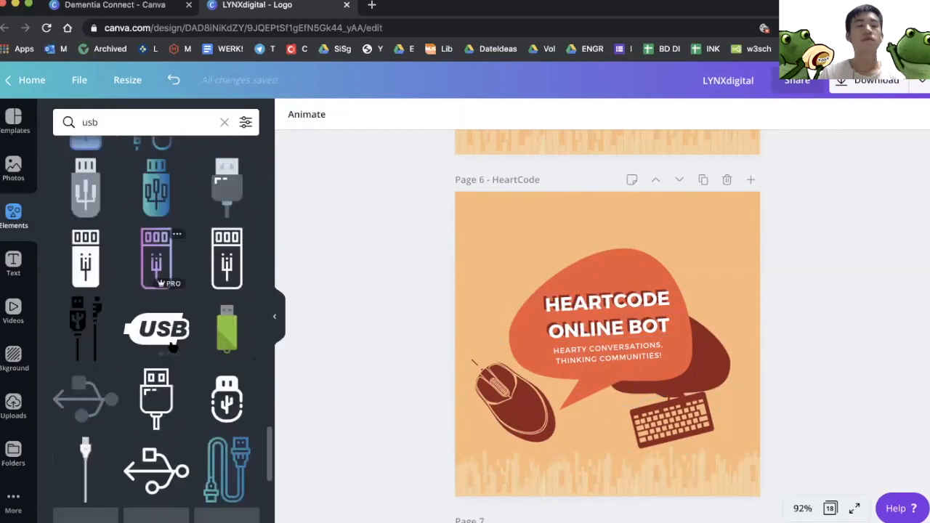
scroll("down", 3)
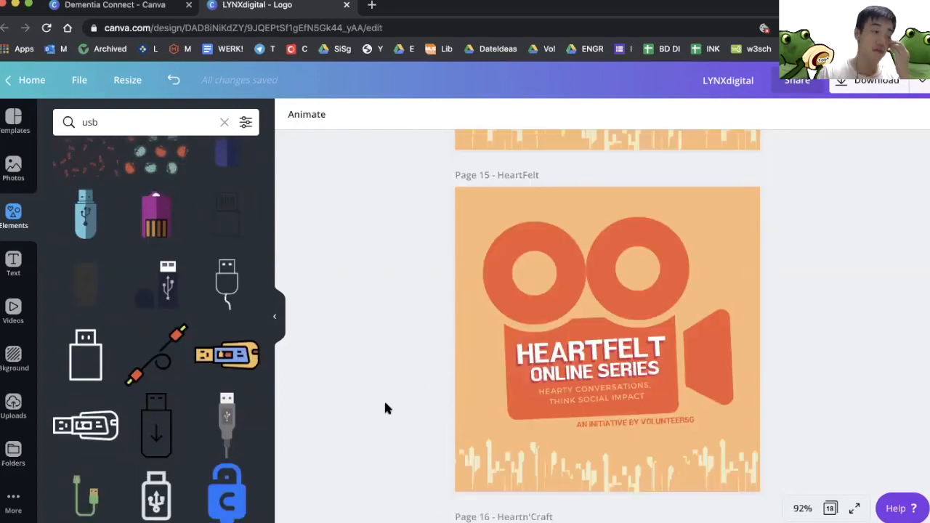
scroll("down", 3)
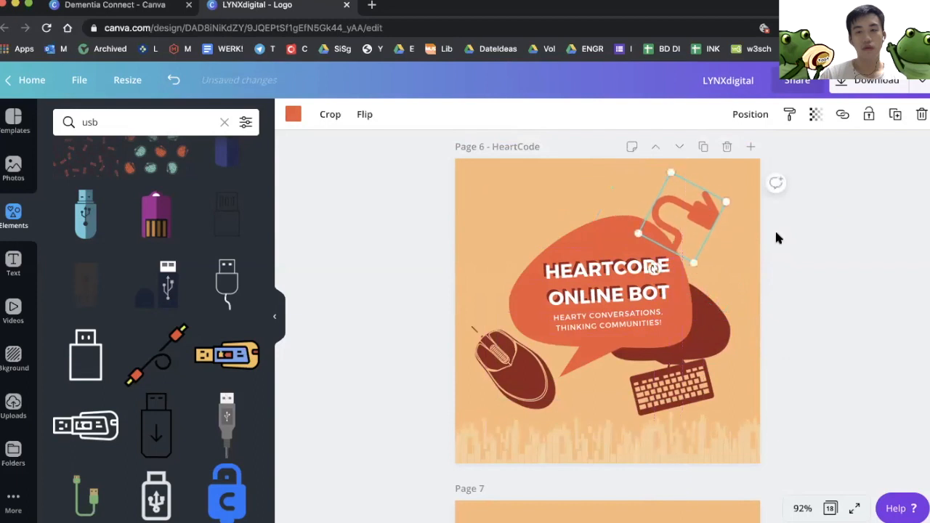
left_click(294, 114)
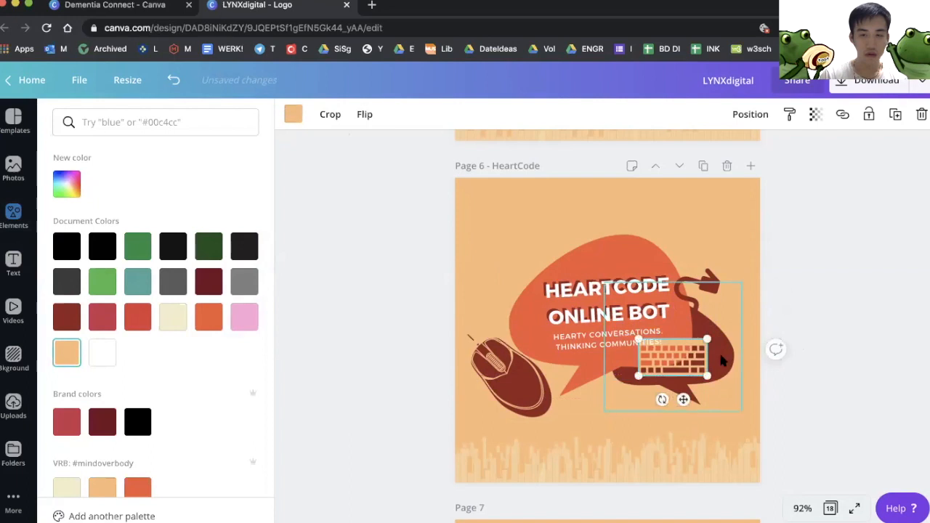
Search 'keyboard', adjust the keyboard's colour and take it out of view on the page
type("keyboard")
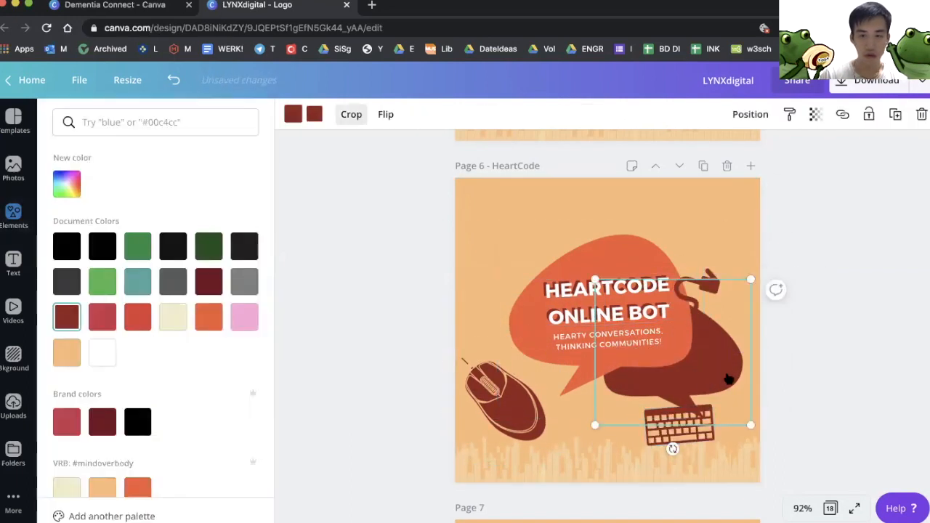
left_click(13, 215)
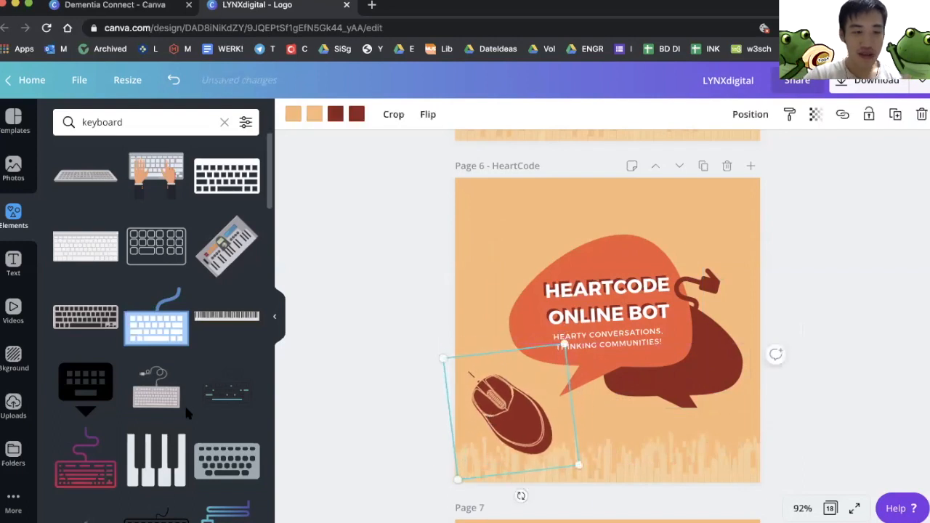
scroll("down", 3)
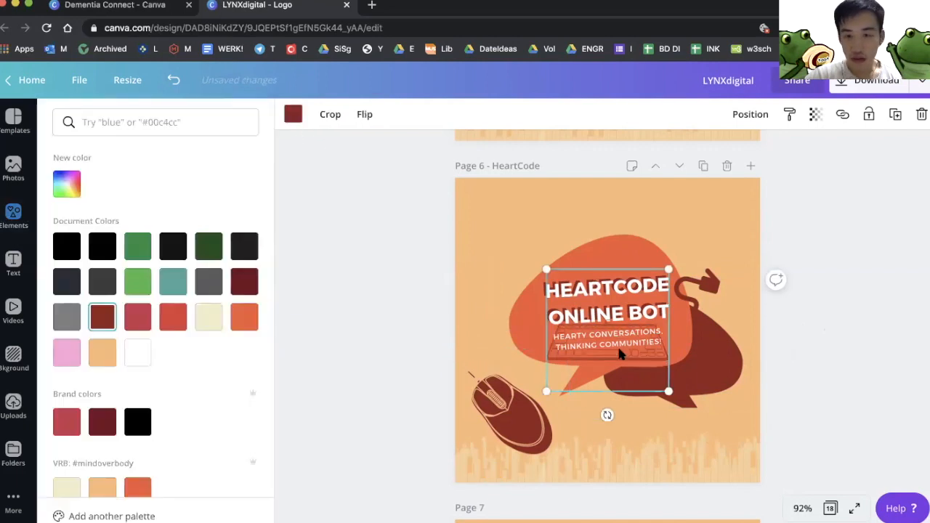
type("keyboard")
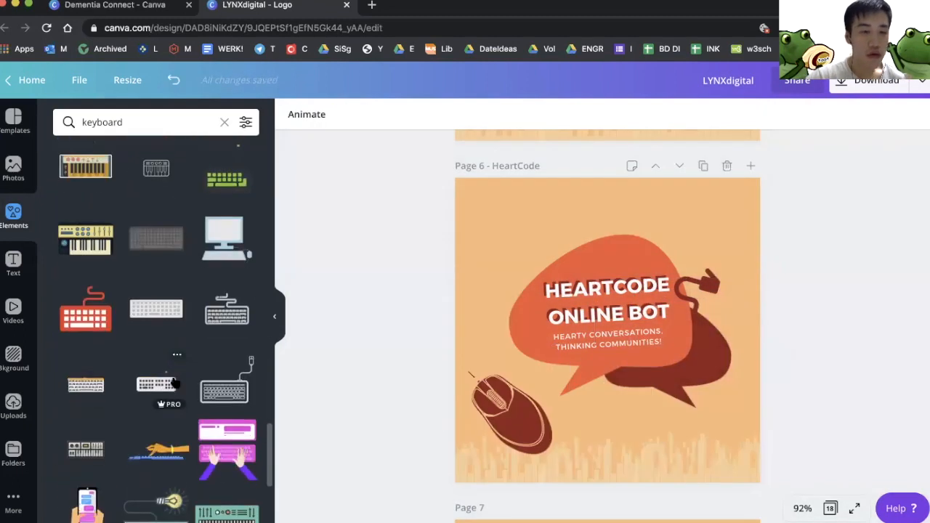
scroll("down", 3)
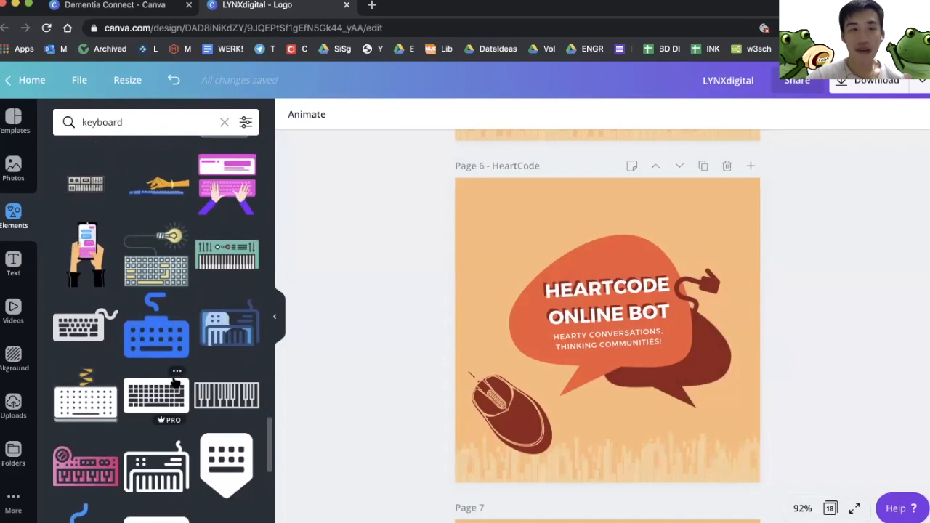
type("w")
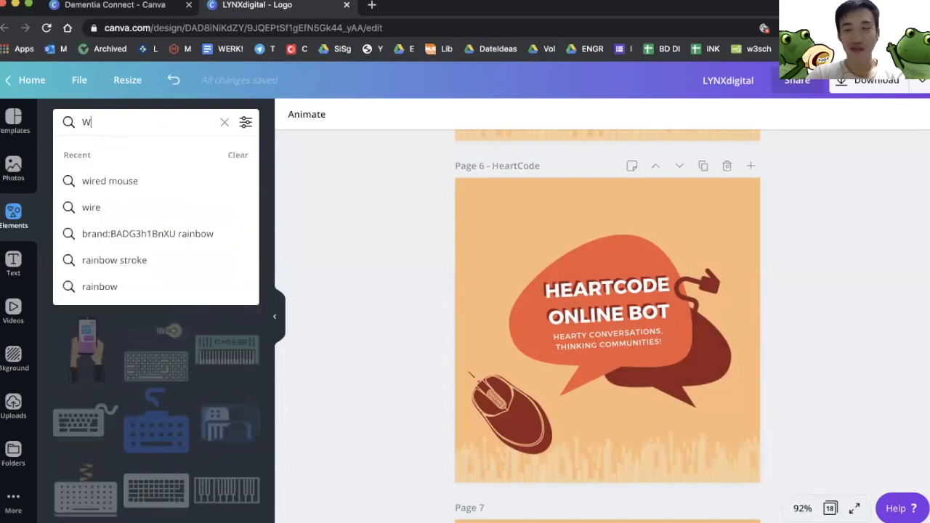
type("WIRE")
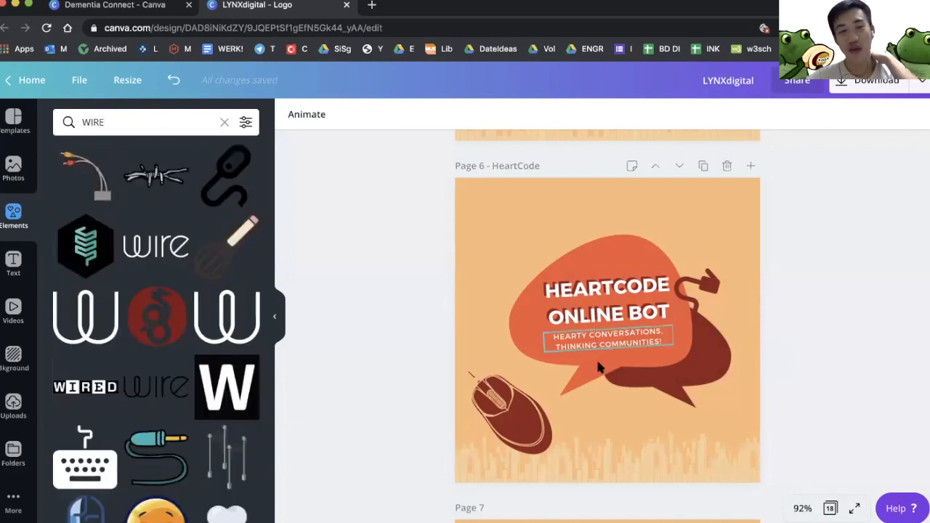
scroll("down", 3)
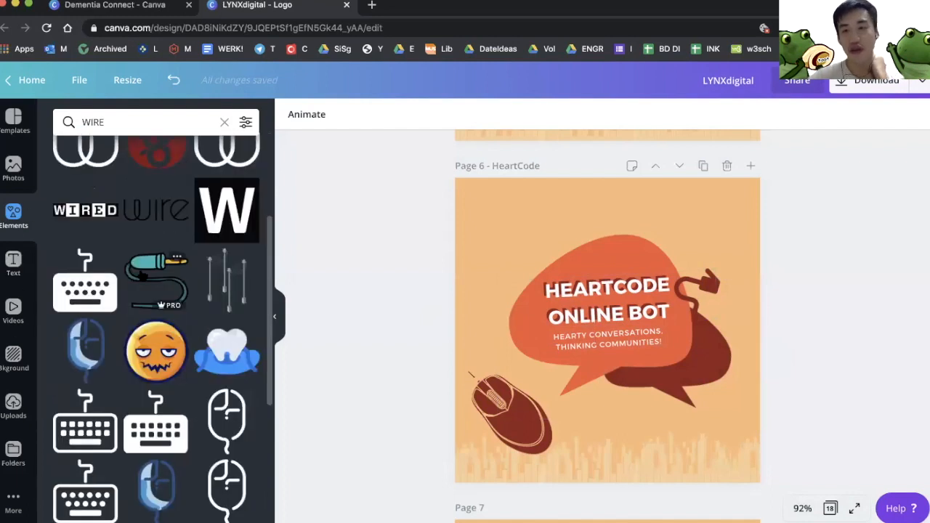
scroll("down", 3)
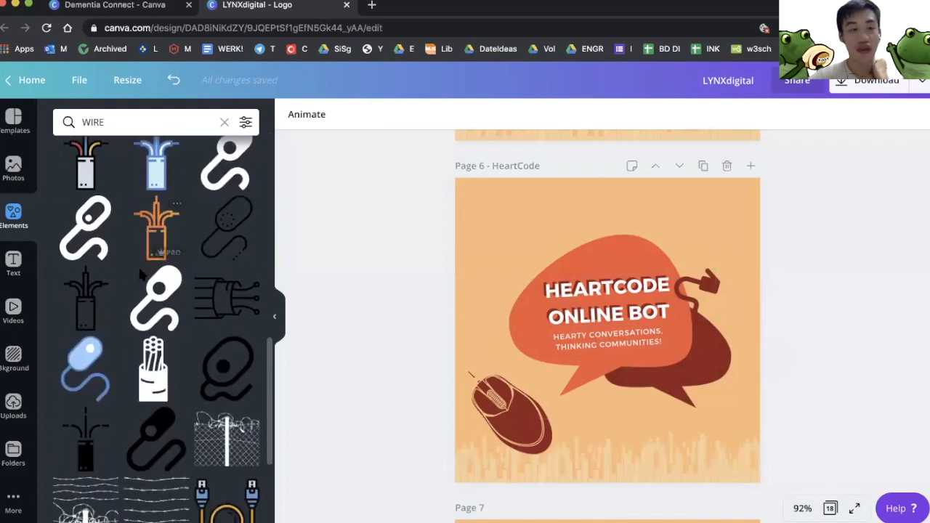
scroll("down", 3)
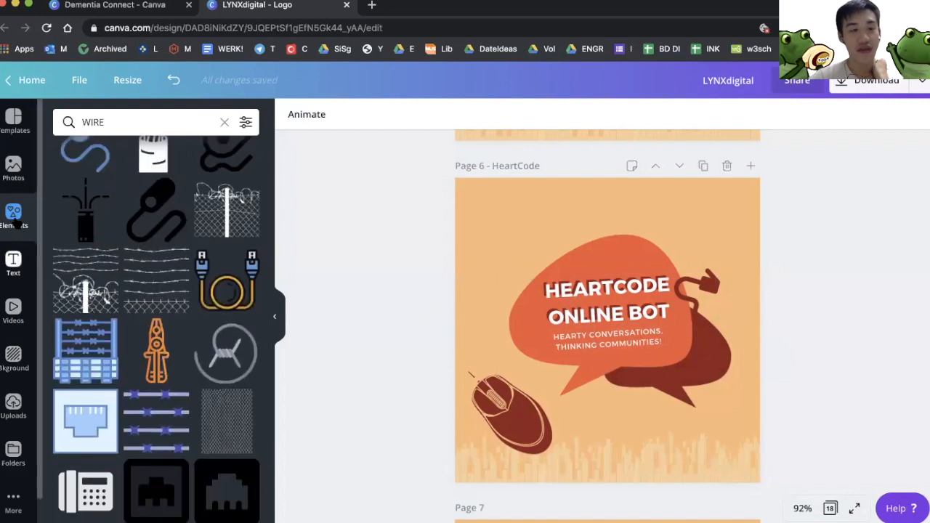
left_click(223, 122)
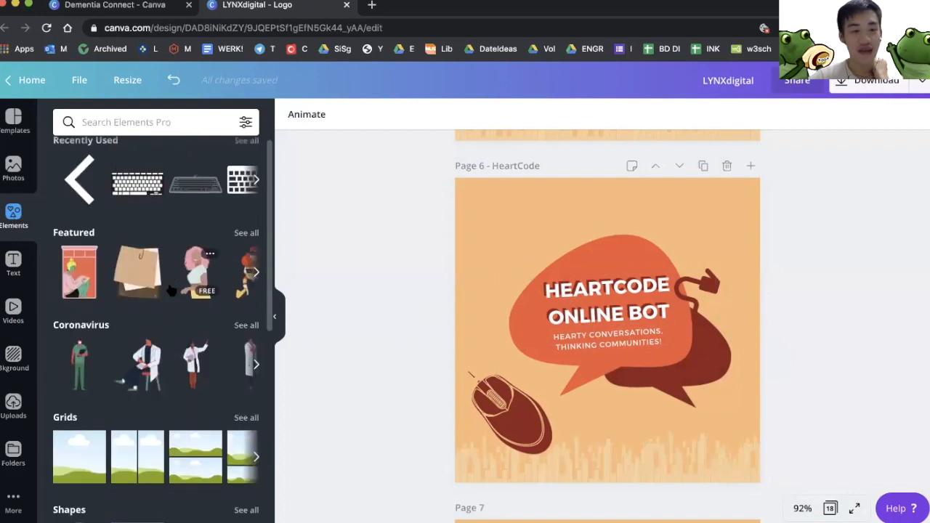
Browse shape results and remove the computer mouse from the design
scroll("down", 3)
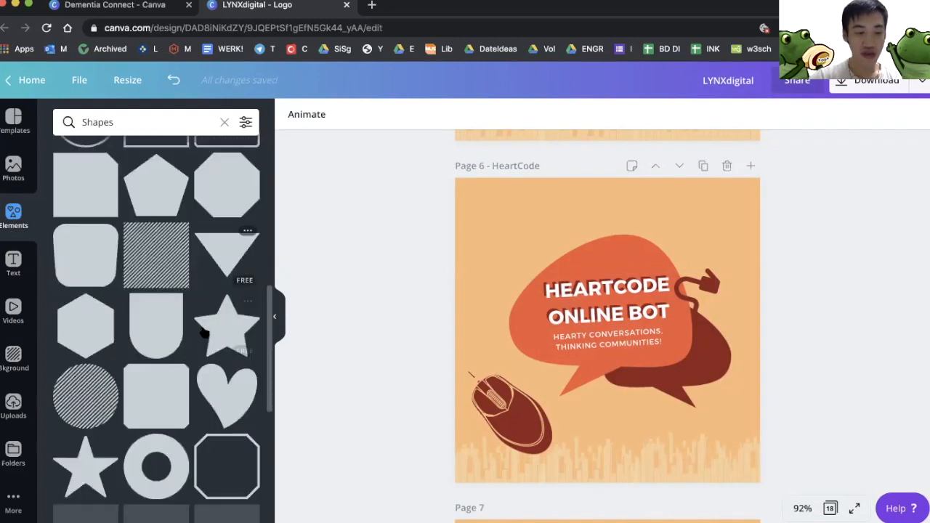
scroll("down", 3)
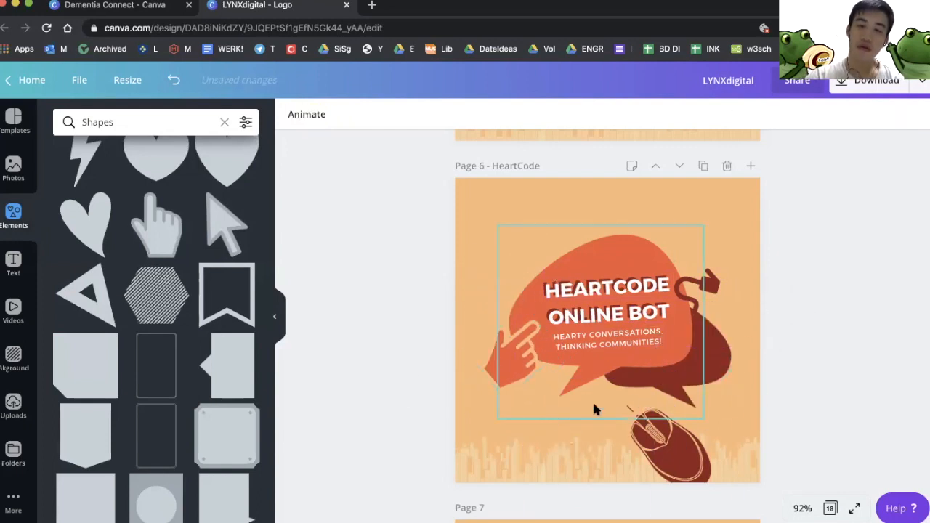
left_click_drag(596, 410, 704, 447)
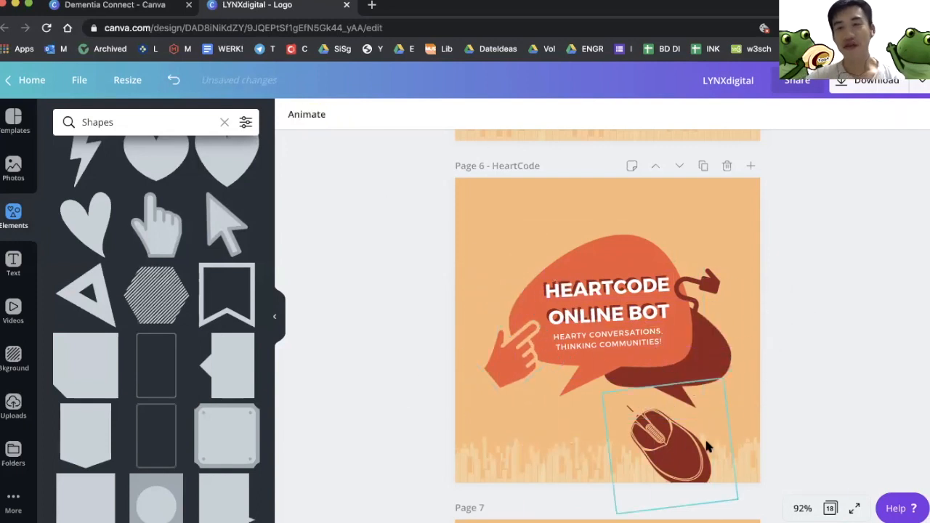
left_click_drag(668, 443, 511, 366)
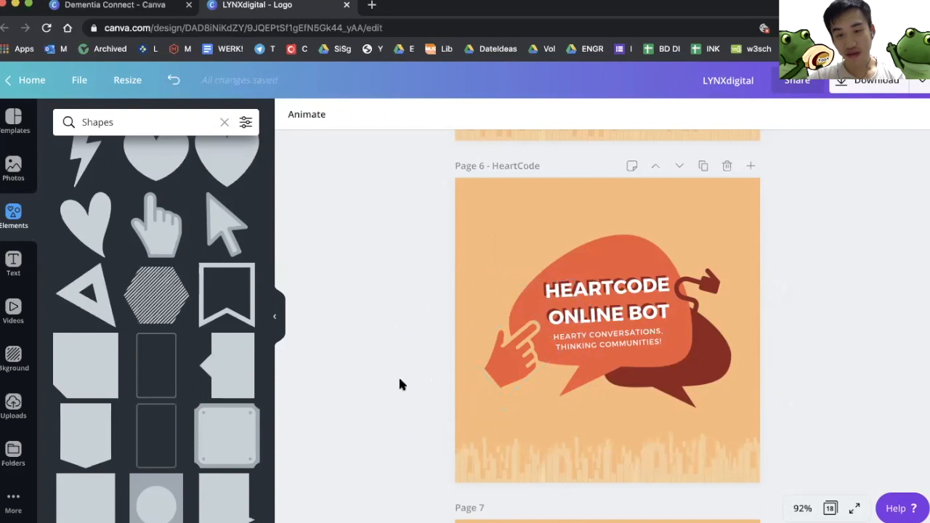
Drag the pointing-hand shape onto the bubble's left edge, angled toward HEARTCODE
left_click(516, 349)
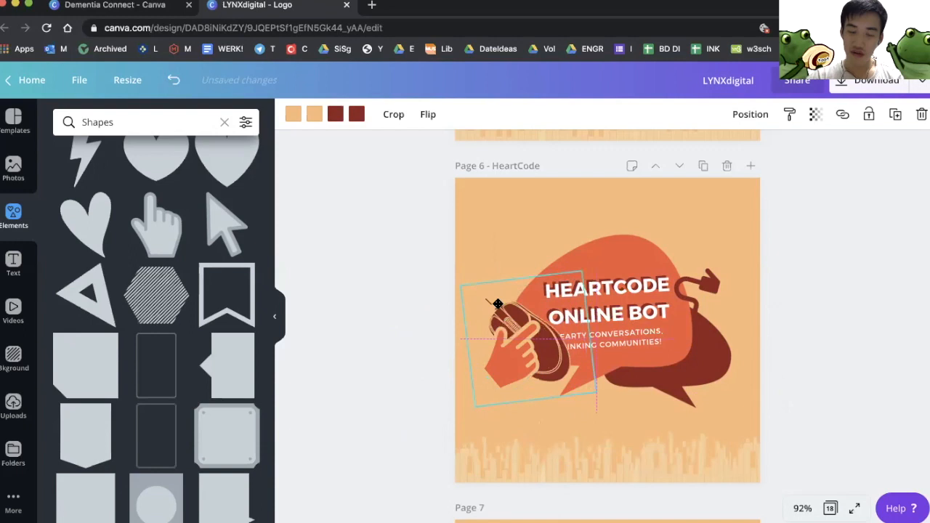
left_click_drag(523, 327, 487, 428)
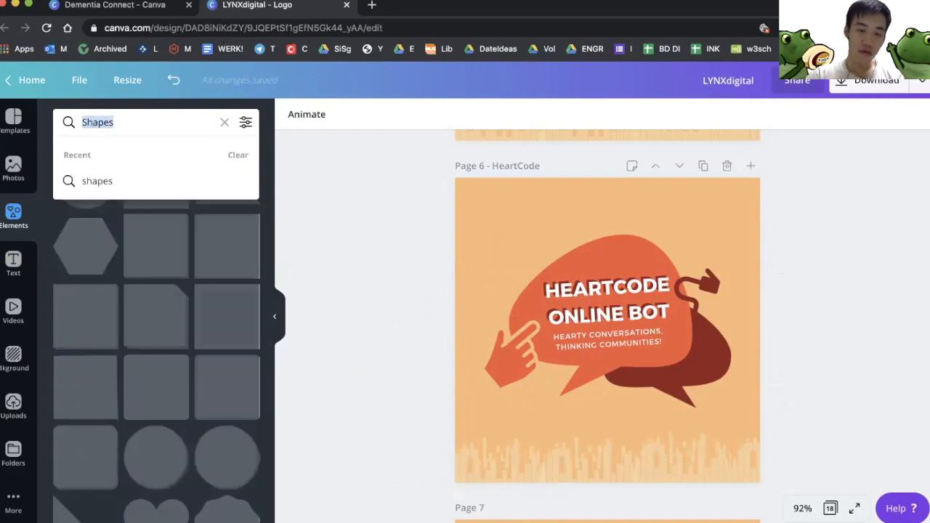
Search 'KEYBOARD', scroll through illustrations and place a dark red keyboard beneath the bubble
type("KEYBOARD")
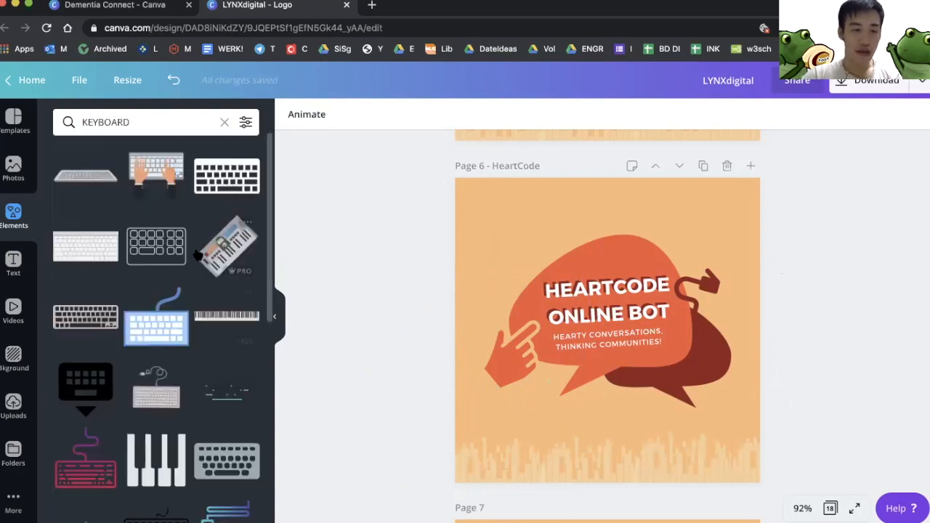
scroll("down", 3)
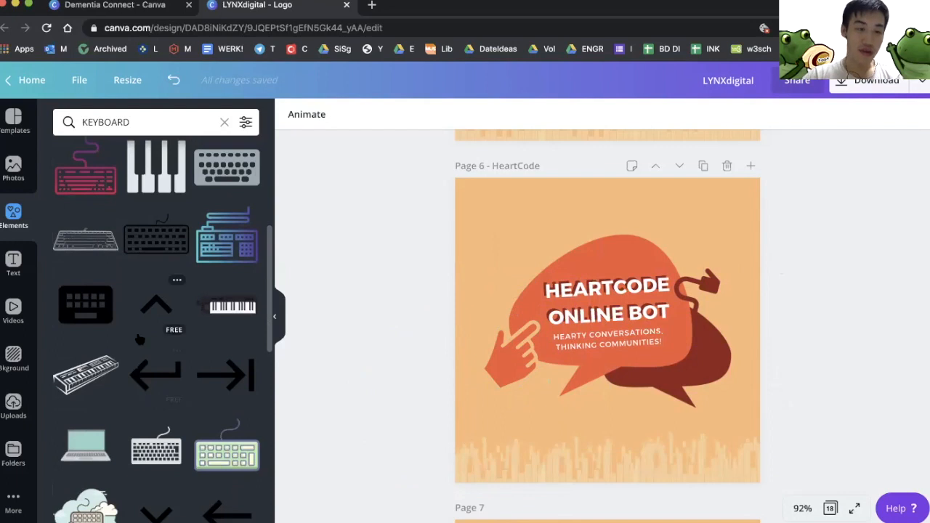
scroll("down", 3)
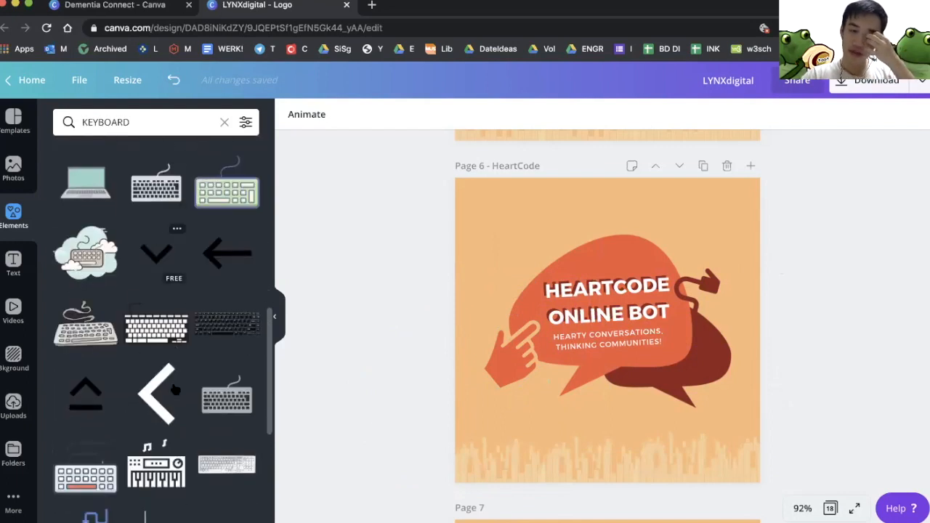
scroll("down", 3)
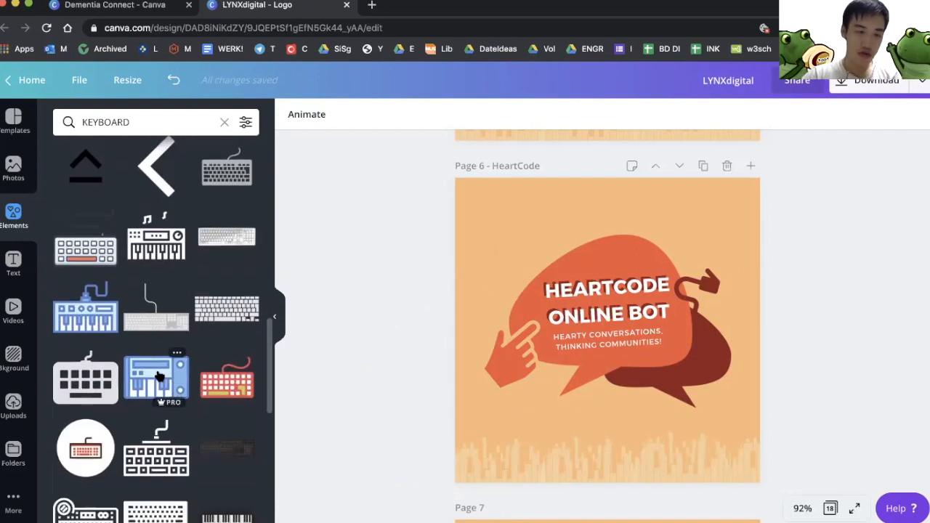
scroll("down", 3)
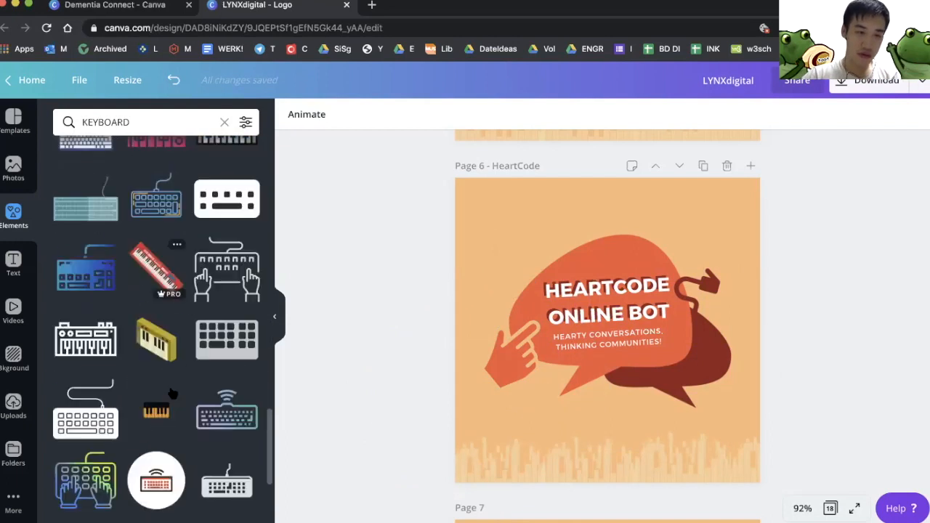
scroll("down", 3)
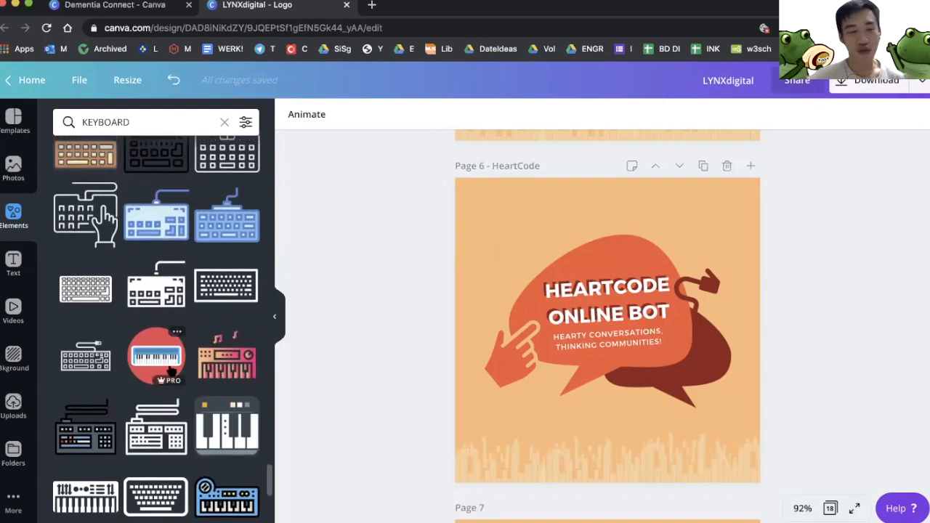
scroll("down", 3)
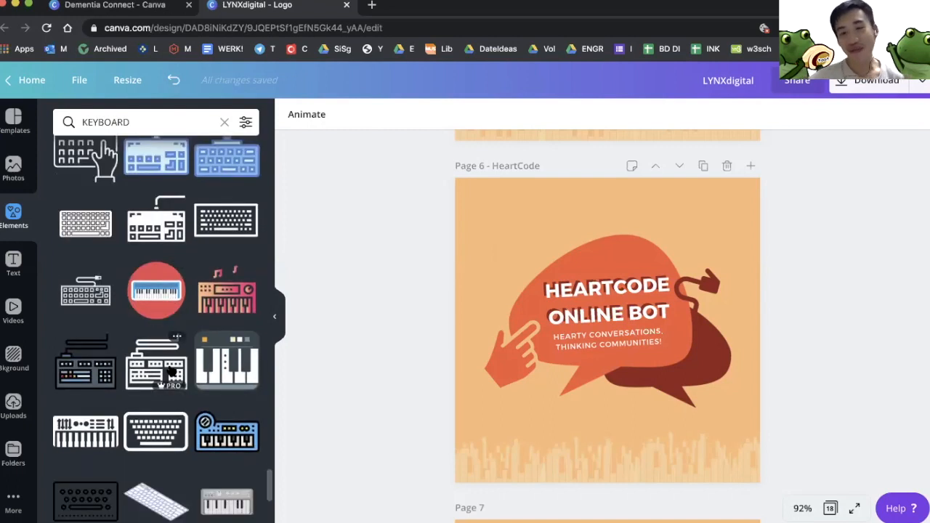
scroll("down", 3)
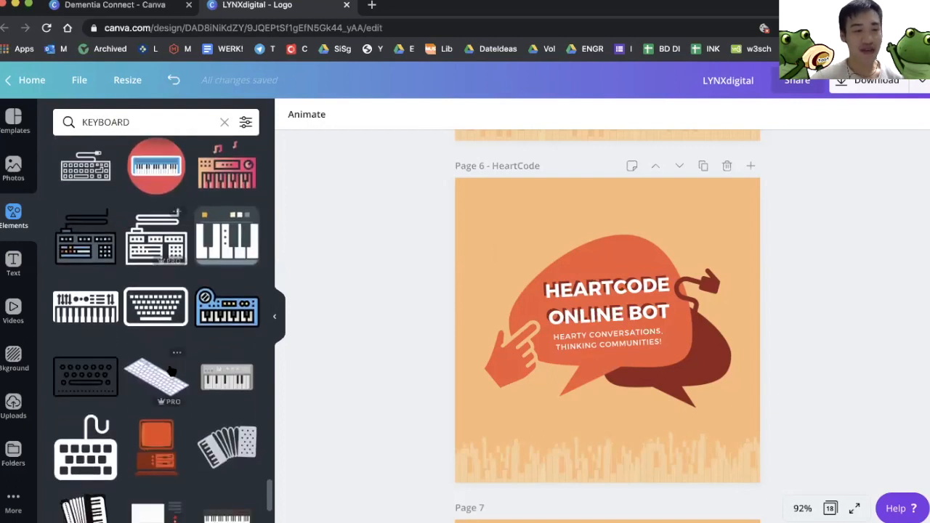
scroll("down", 3)
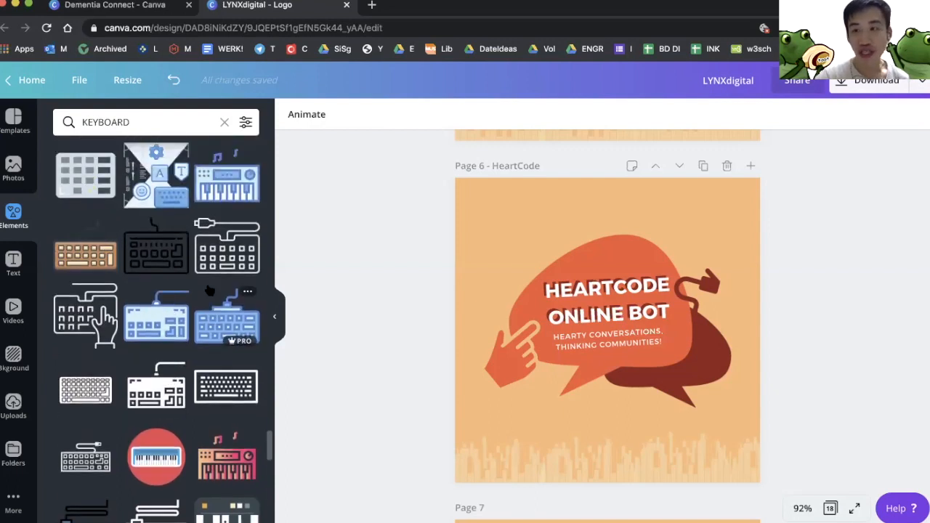
scroll("down", 3)
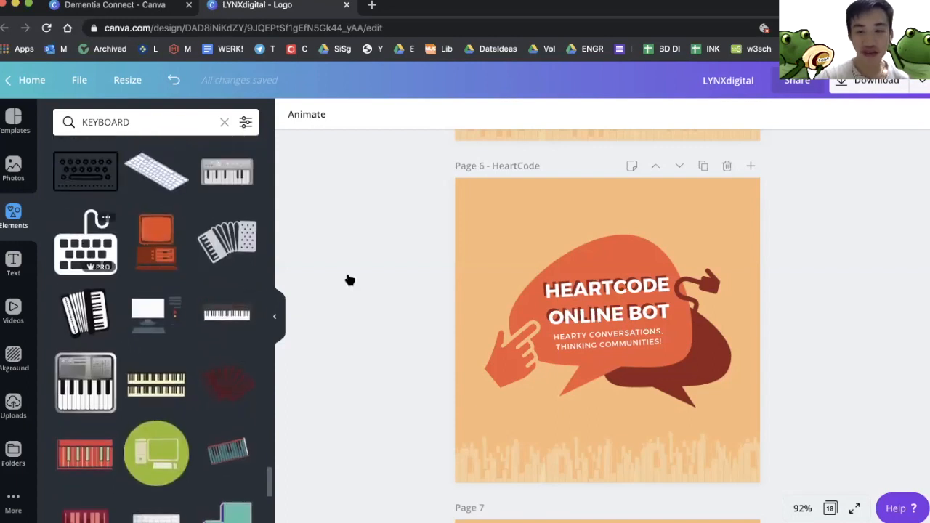
left_click(608, 301)
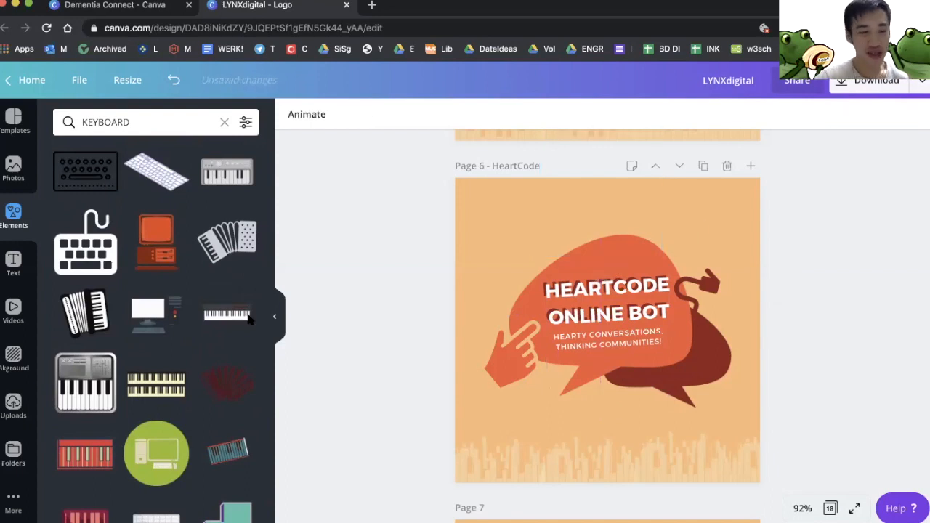
scroll("down", 3)
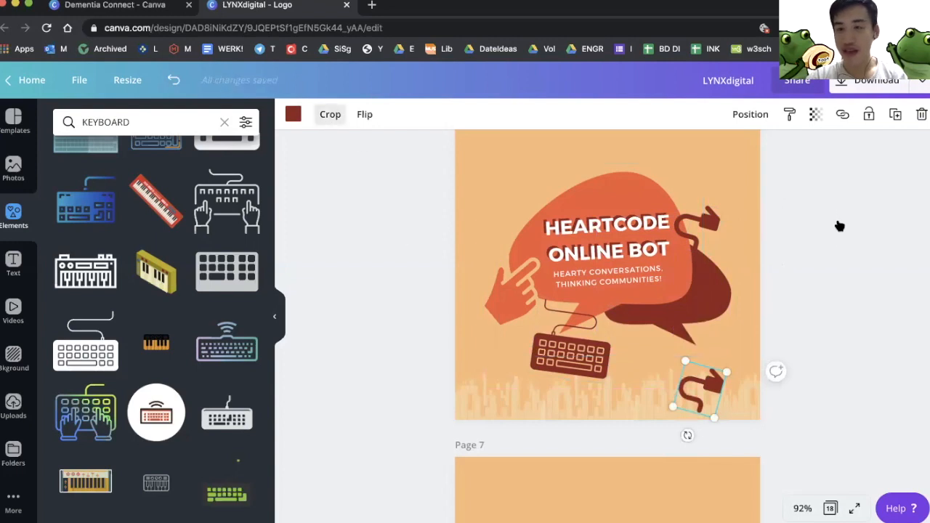
Place a larger keyboard-with-cable graphic at the bubble's lower right and colour it dark brown
left_click(329, 113)
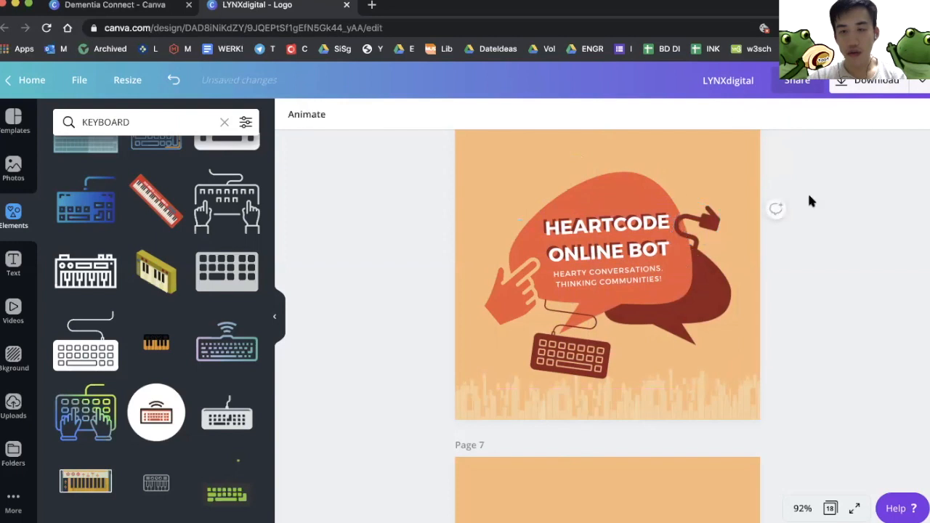
left_click(569, 353)
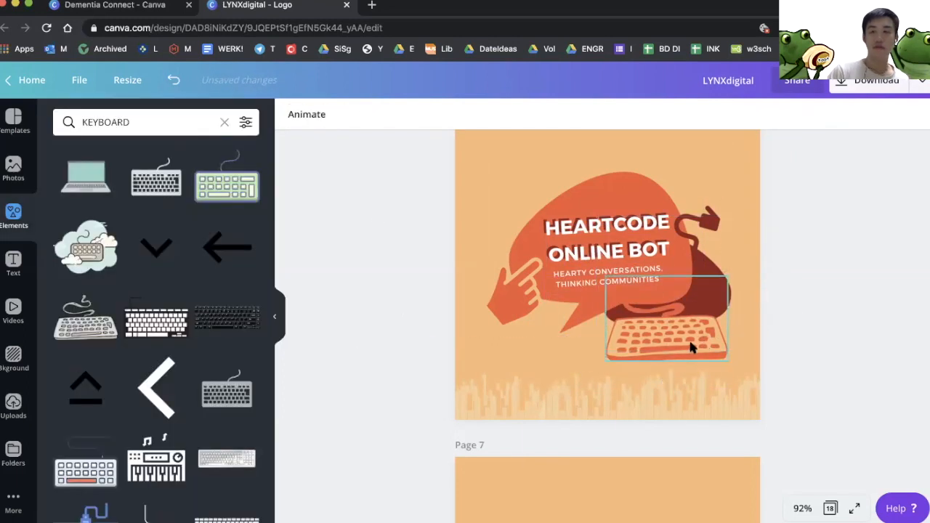
left_click(666, 320)
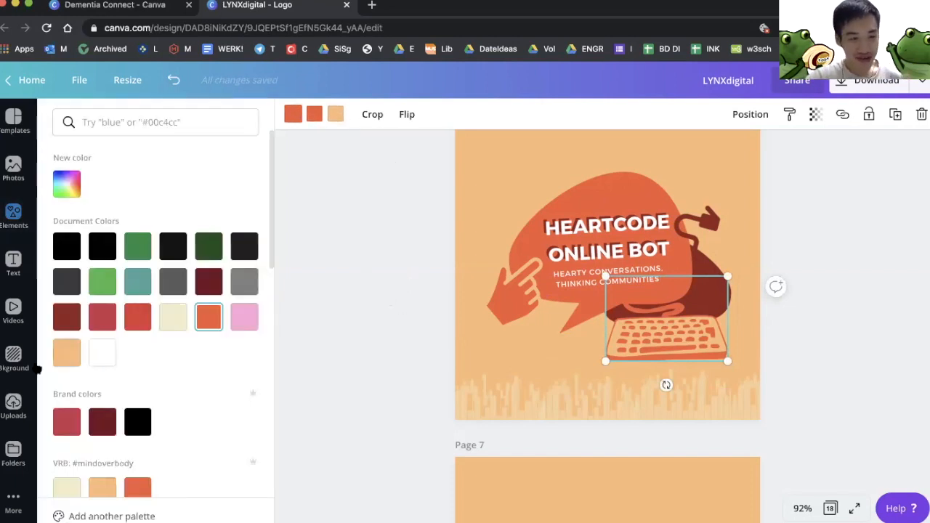
left_click(67, 317)
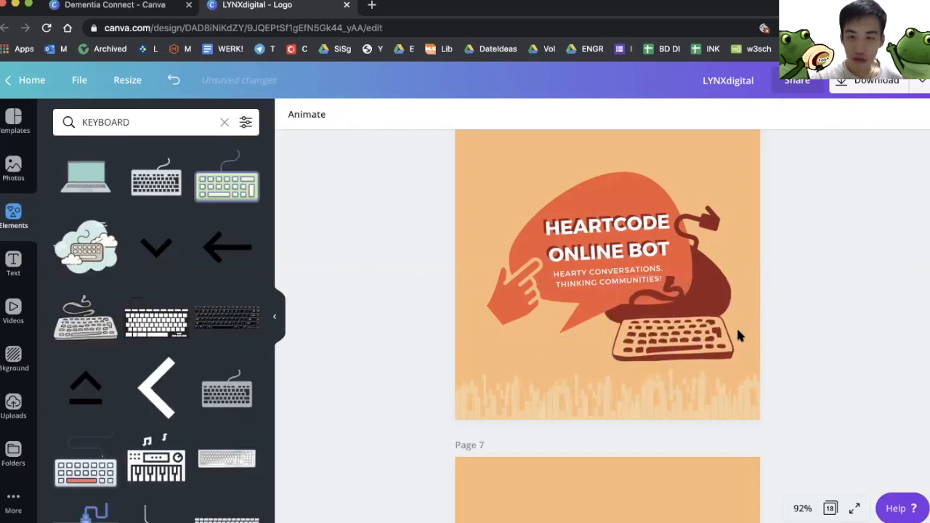
left_click(653, 342)
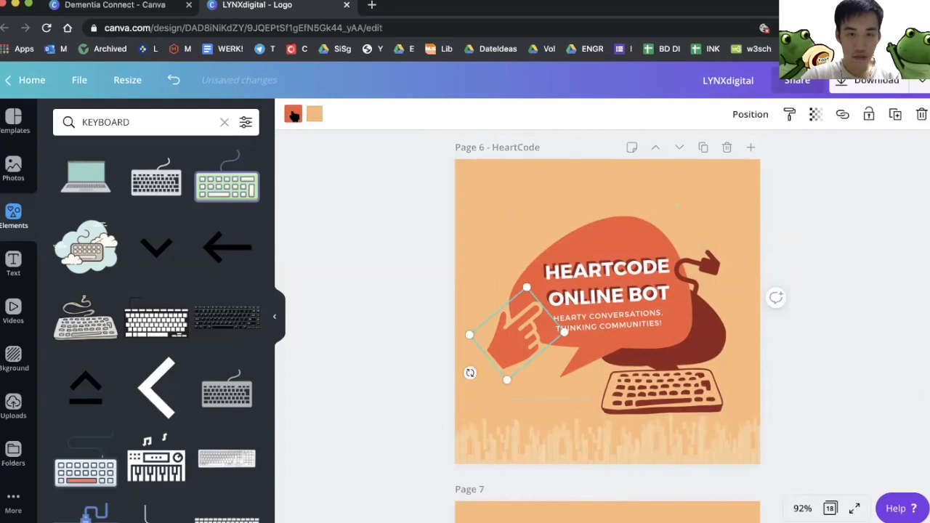
Recolour the cursor arrows dark red and search Elements for MOUSE graphics
left_click(398, 387)
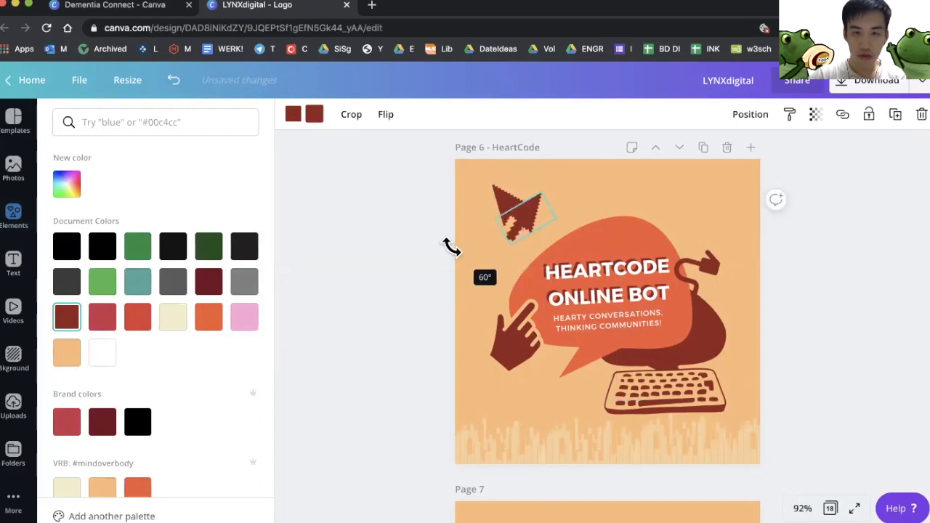
type("MOUSE")
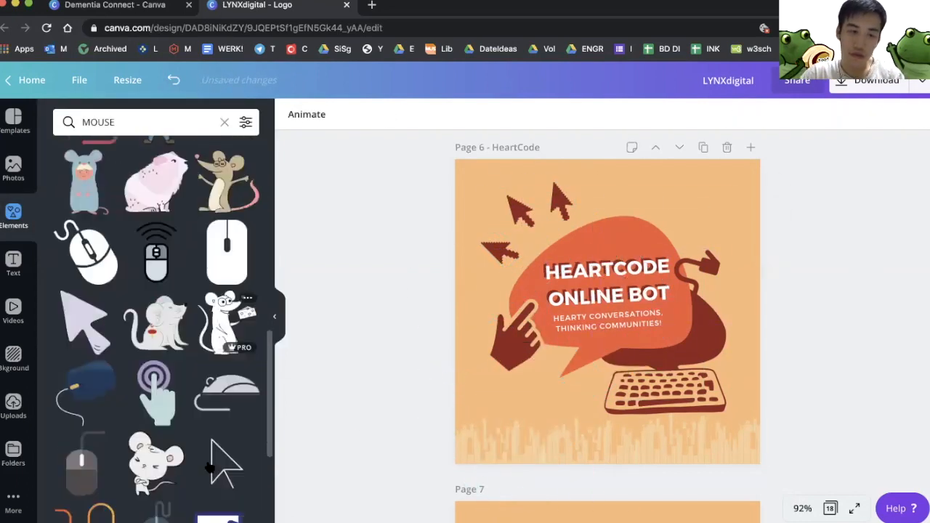
scroll("down", 3)
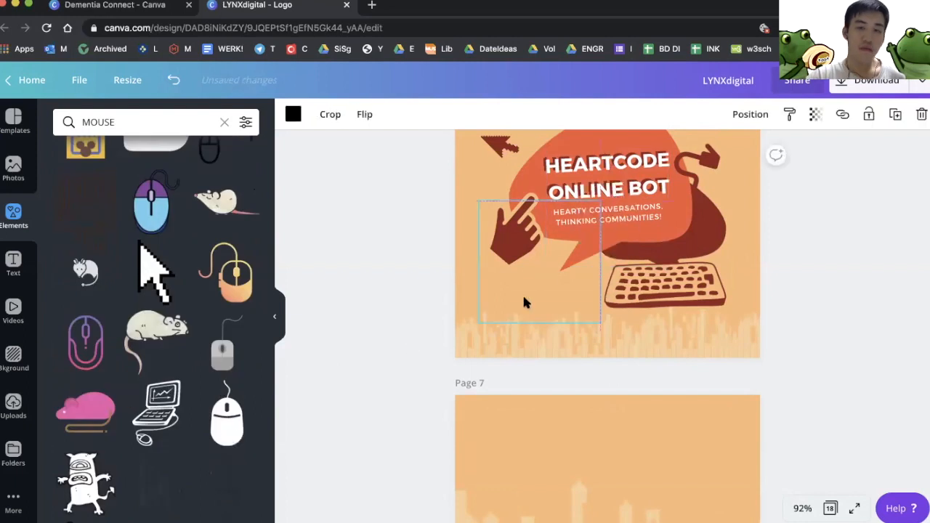
scroll("down", 3)
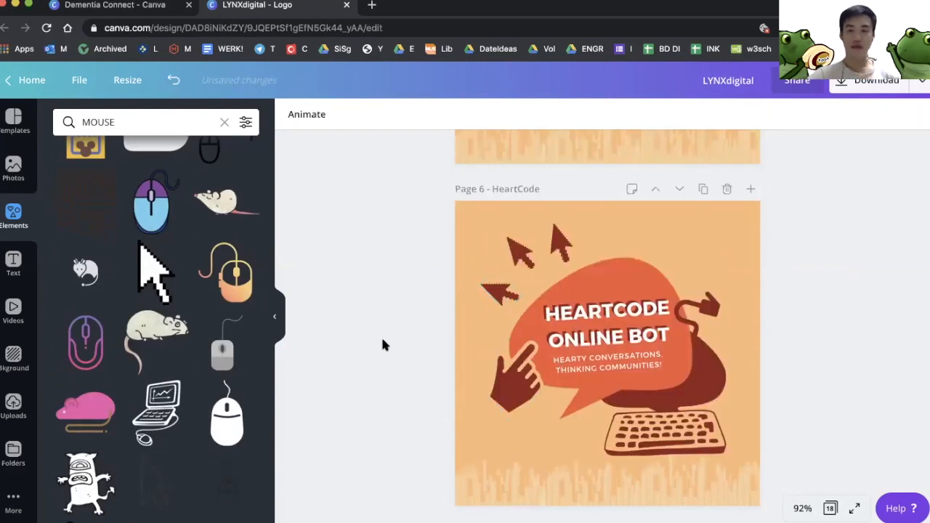